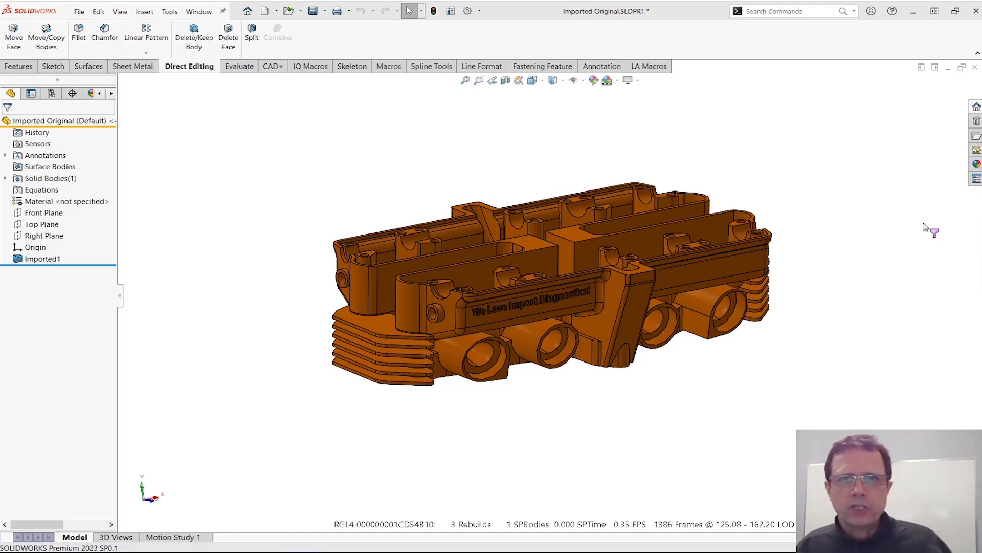
# Step: Clear the face selection and enable Select over Geometry from the Select flyout
pyautogui.scroll(3)
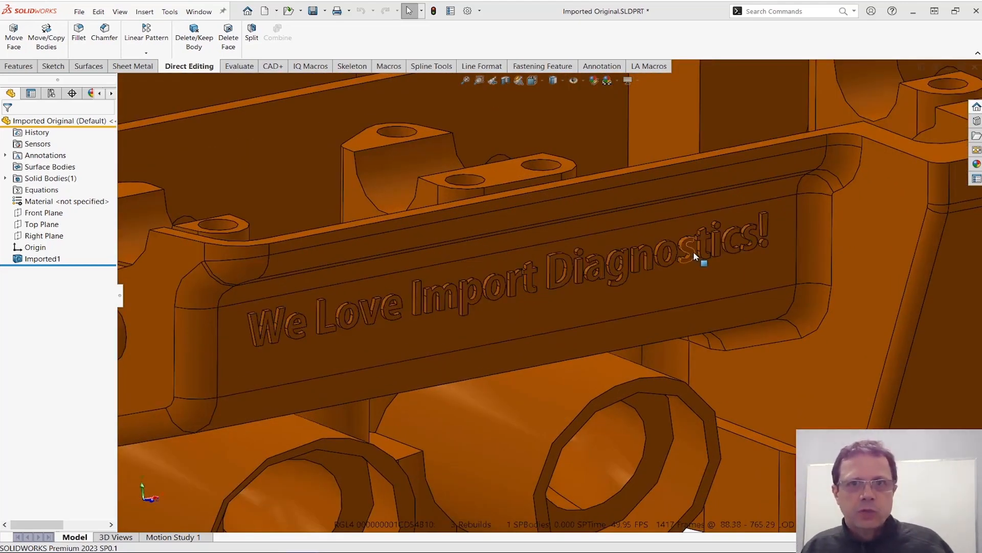
pyautogui.moveTo(682, 263)
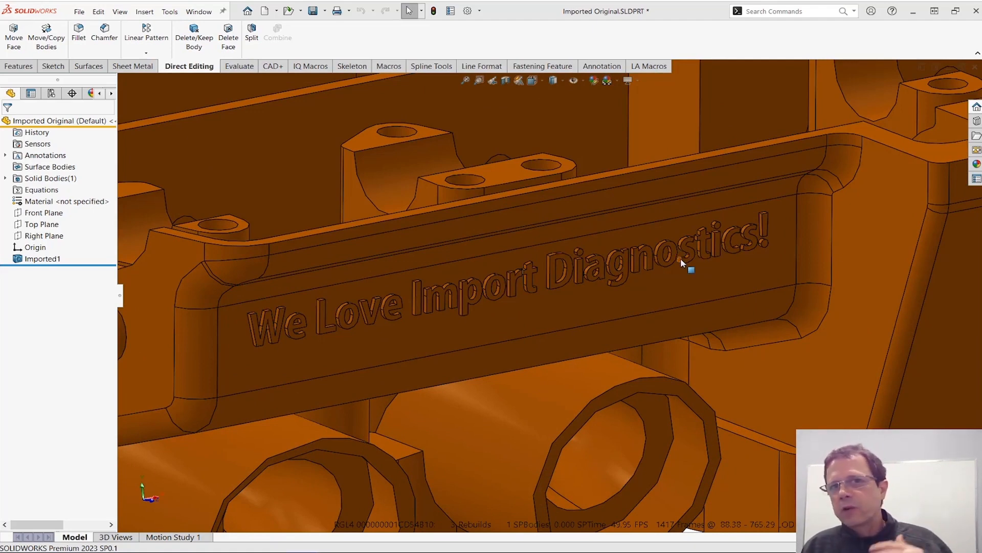
pyautogui.moveTo(686, 263)
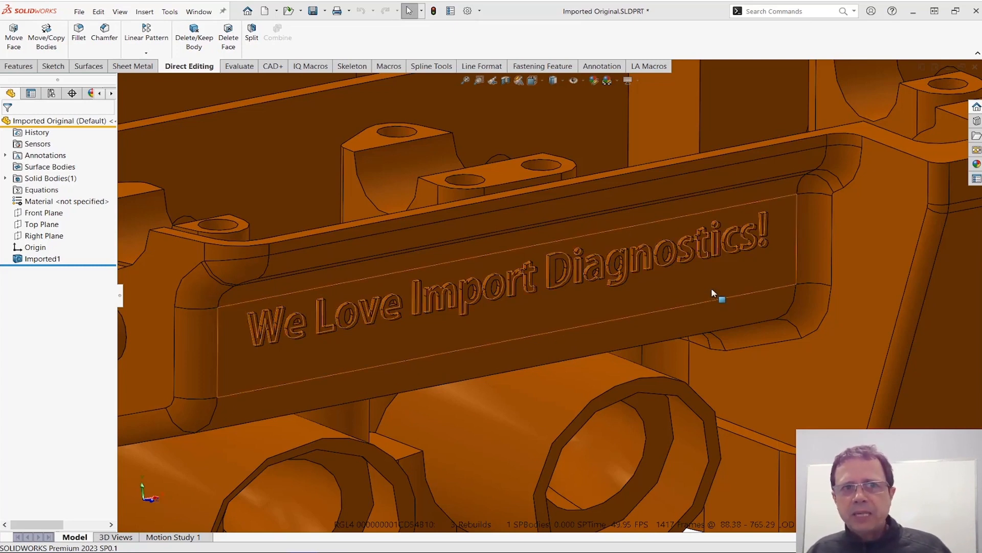
pyautogui.moveTo(228, 31)
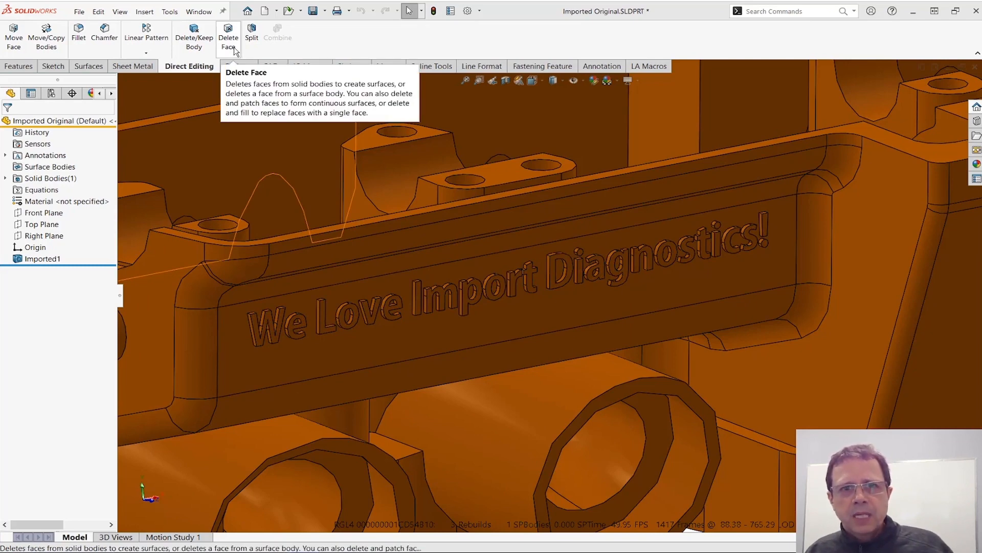
pyautogui.moveTo(570, 288)
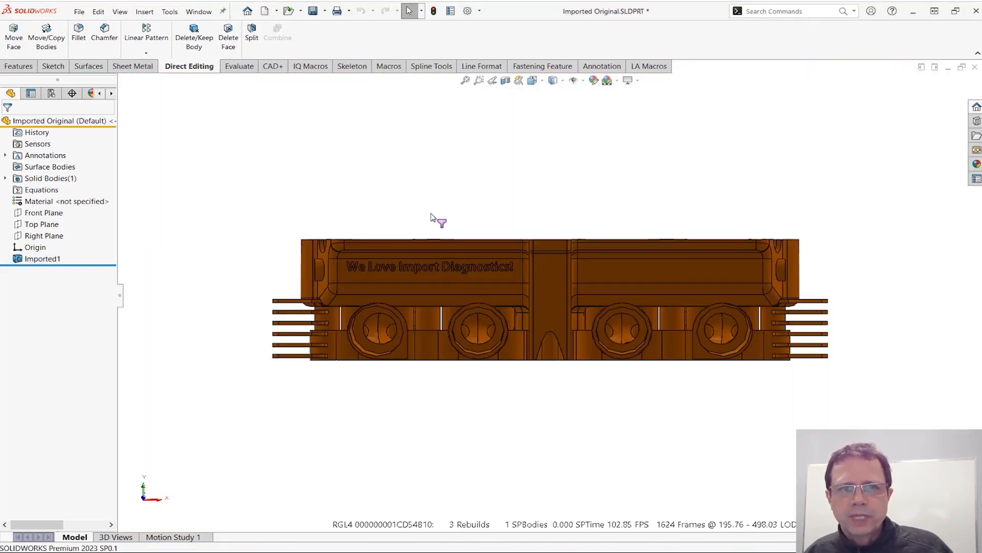
pyautogui.moveTo(228, 37)
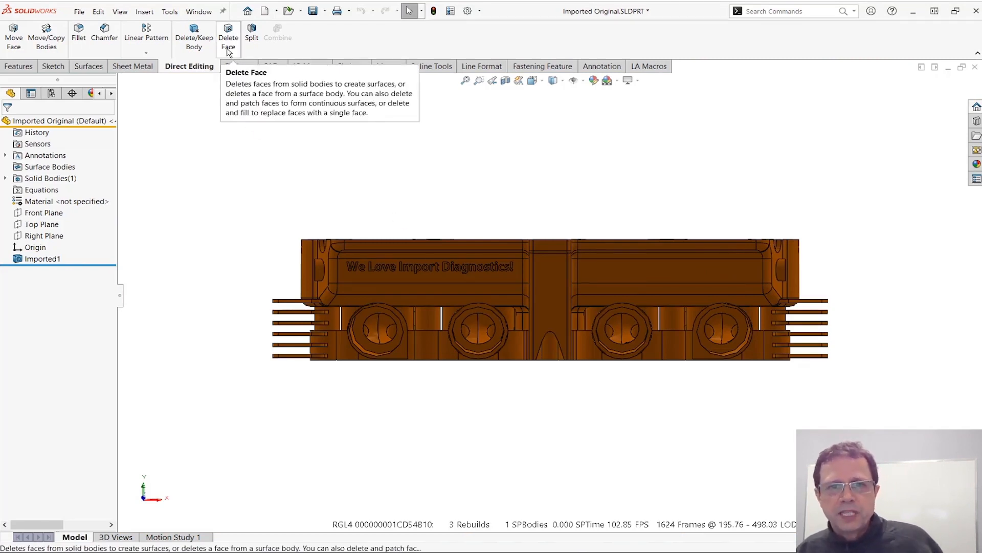
pyautogui.moveTo(230, 56)
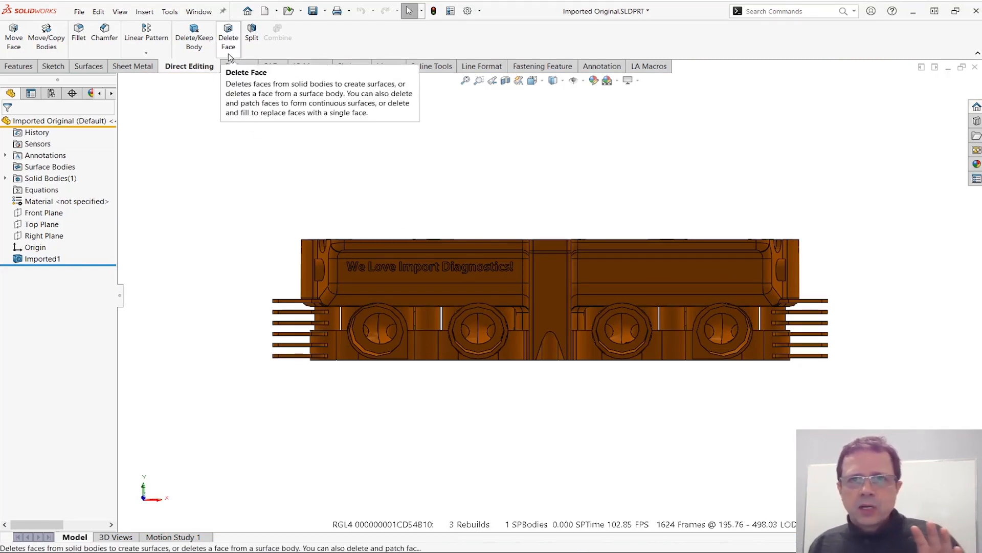
pyautogui.moveTo(337, 262)
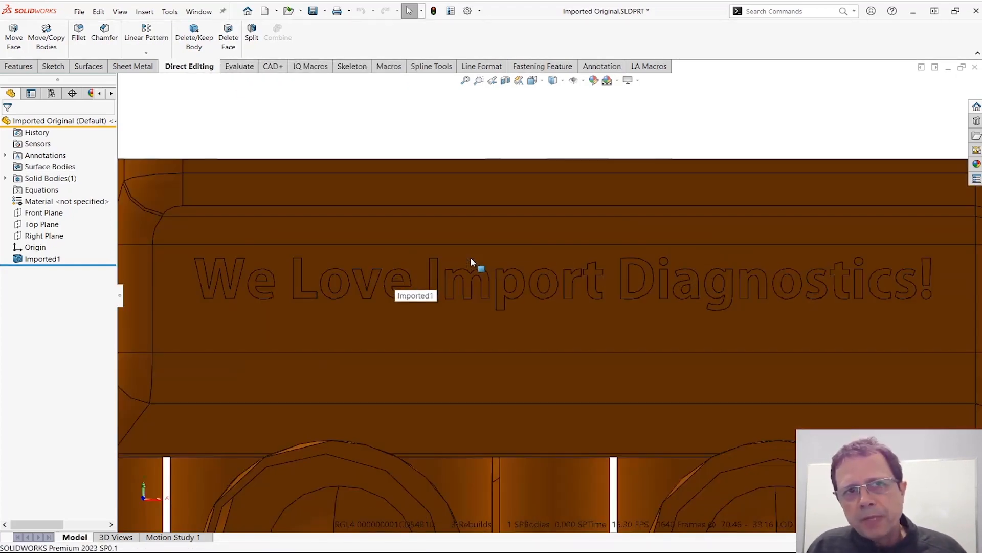
pyautogui.moveTo(229, 31)
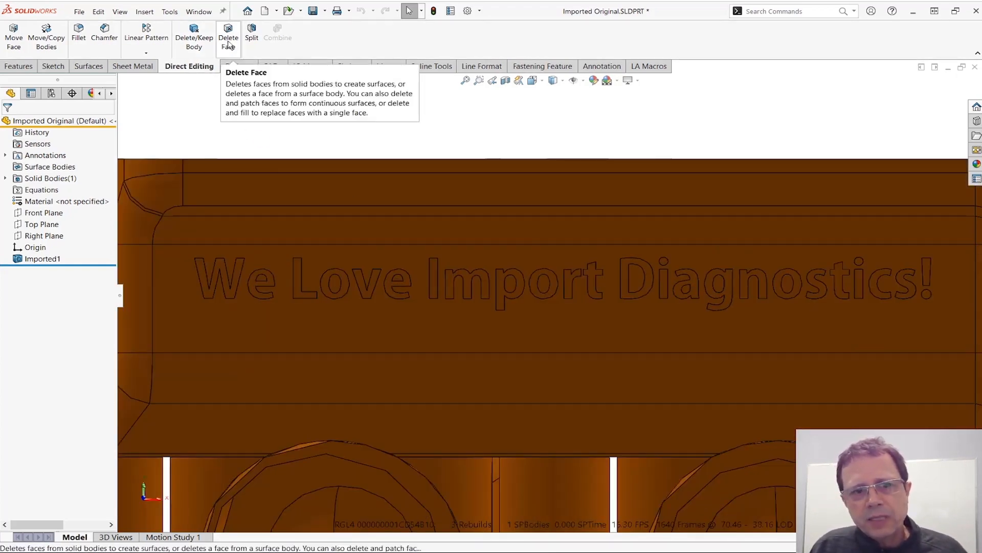
pyautogui.moveTo(349, 173)
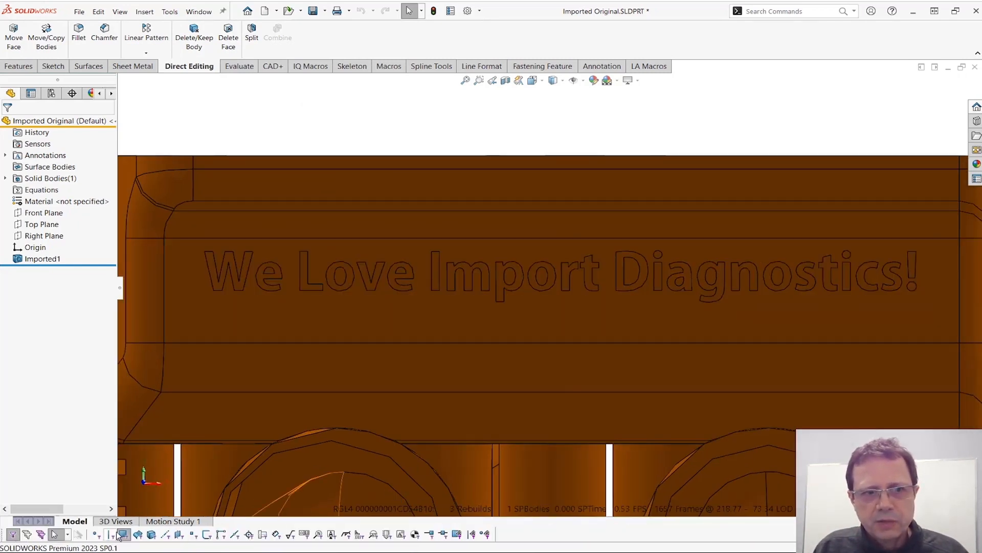
pyautogui.moveTo(124, 534)
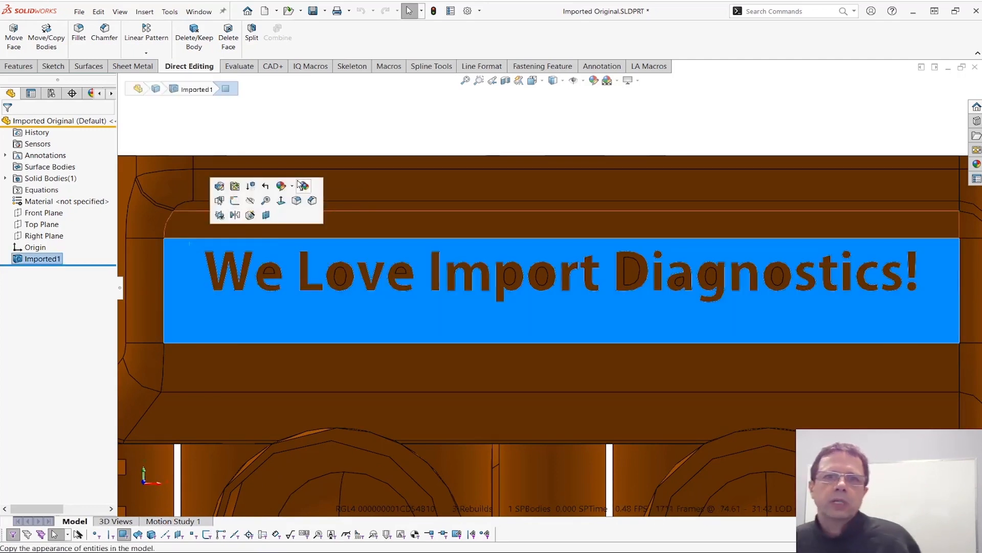
pyautogui.click(407, 160)
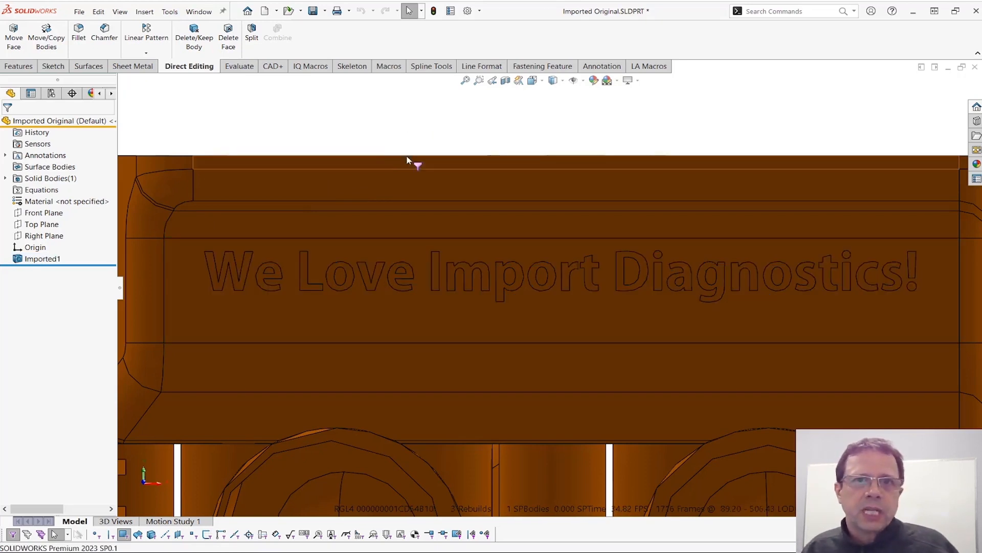
pyautogui.click(408, 11)
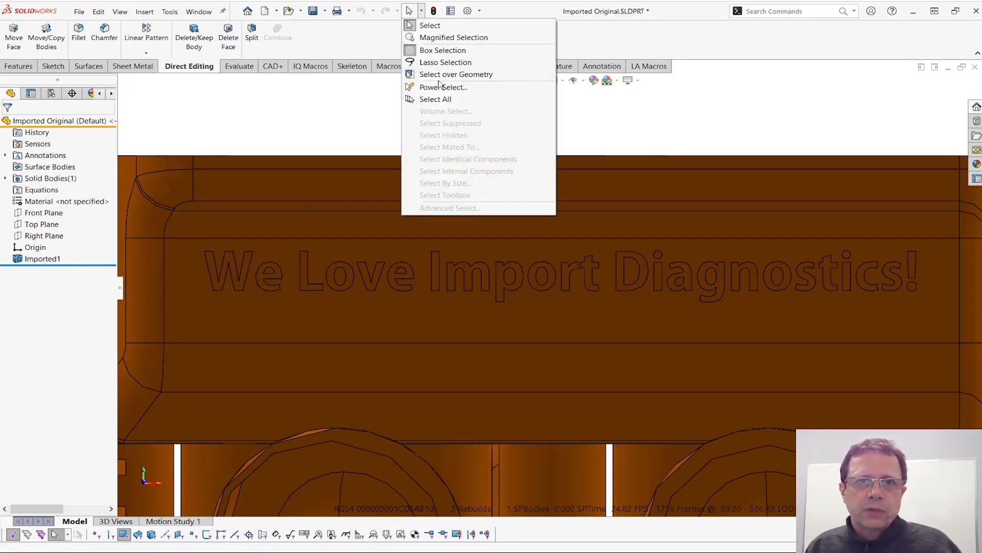
pyautogui.moveTo(456, 74)
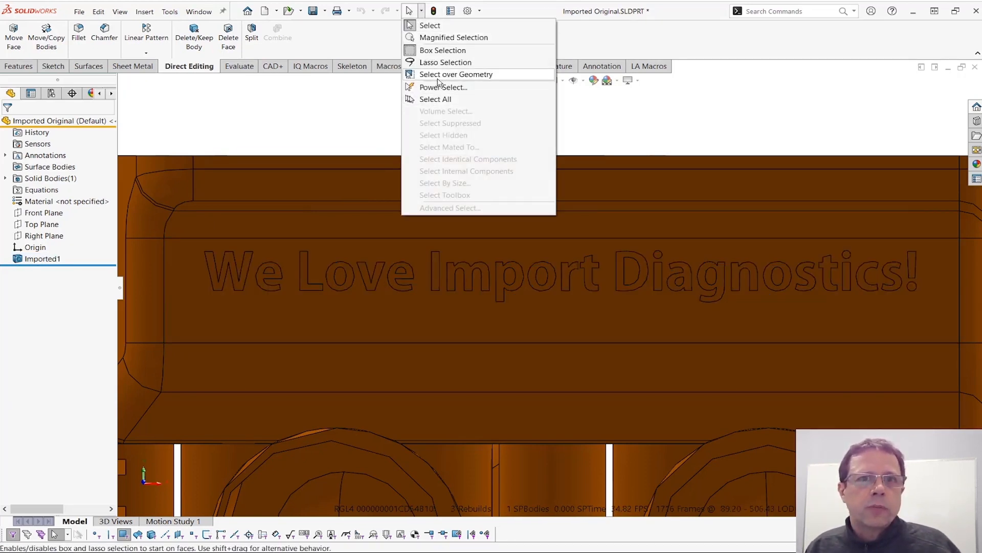
pyautogui.click(456, 74)
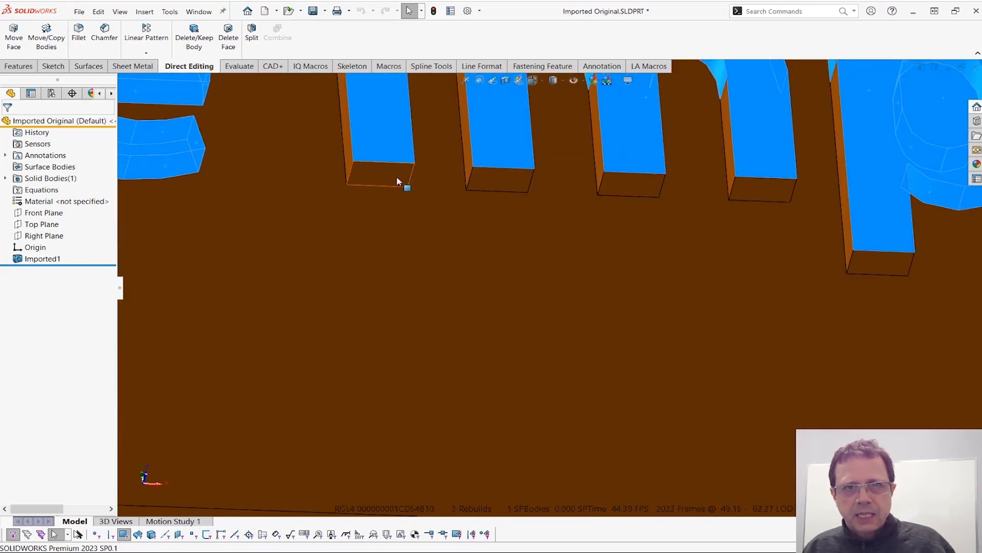
pyautogui.moveTo(654, 192)
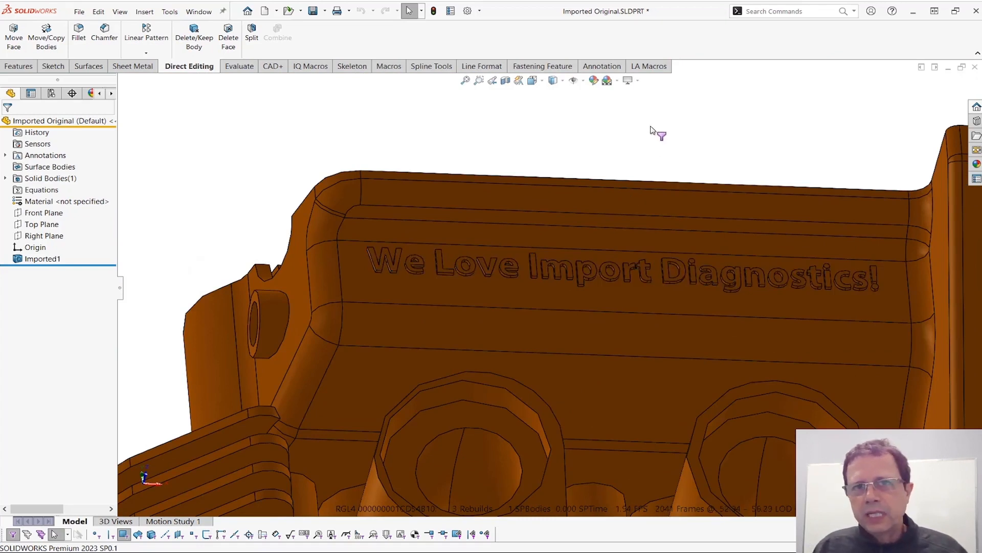
# Step: Box-select the 'We Love Import Diagnostics!' lettering in Hidden Lines Removed, then restore Shaded with Edges
pyautogui.click(492, 81)
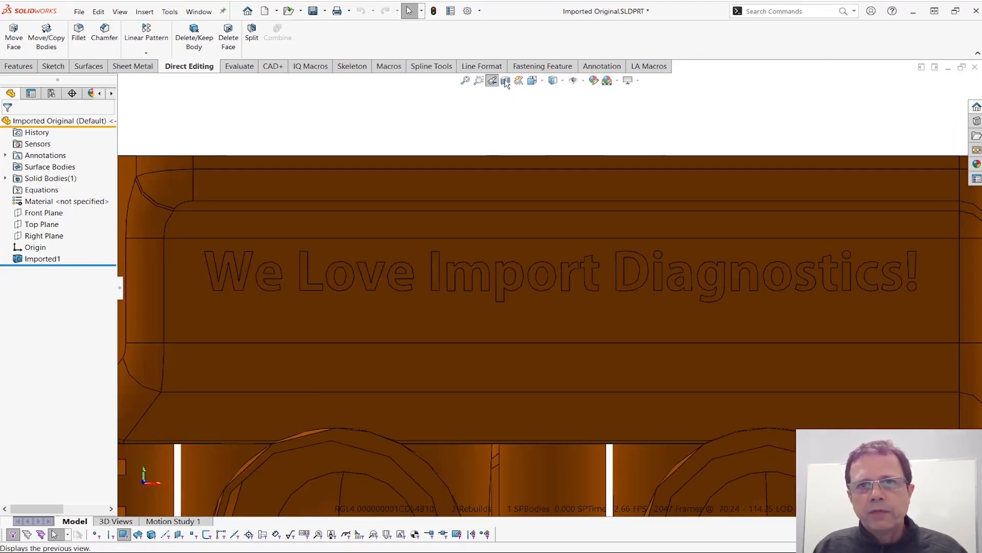
pyautogui.click(554, 80)
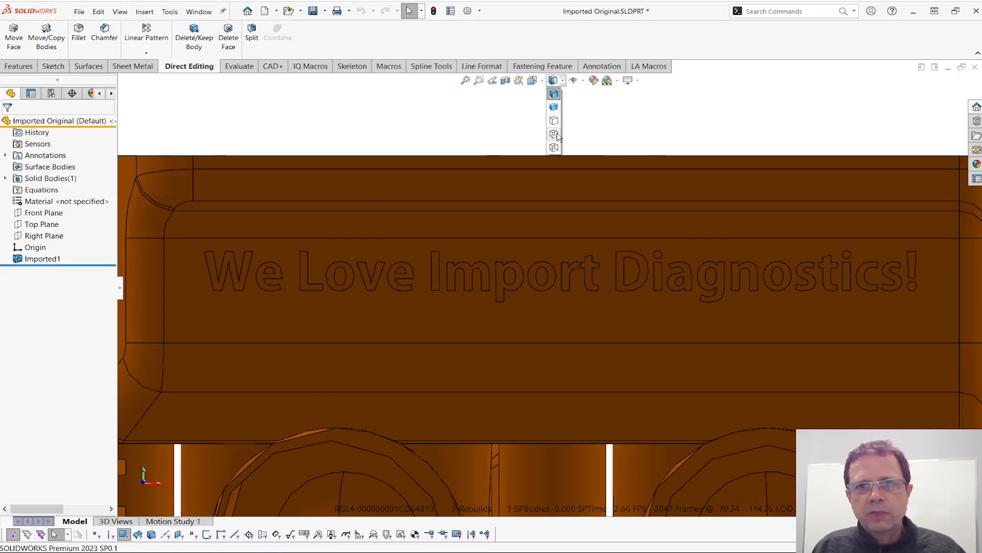
pyautogui.moveTo(553, 134)
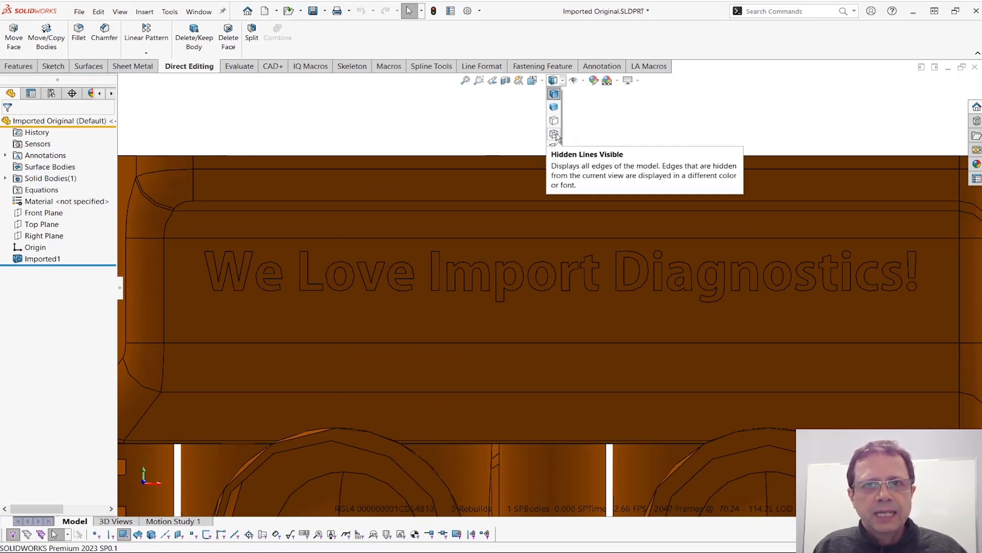
pyautogui.moveTo(554, 119)
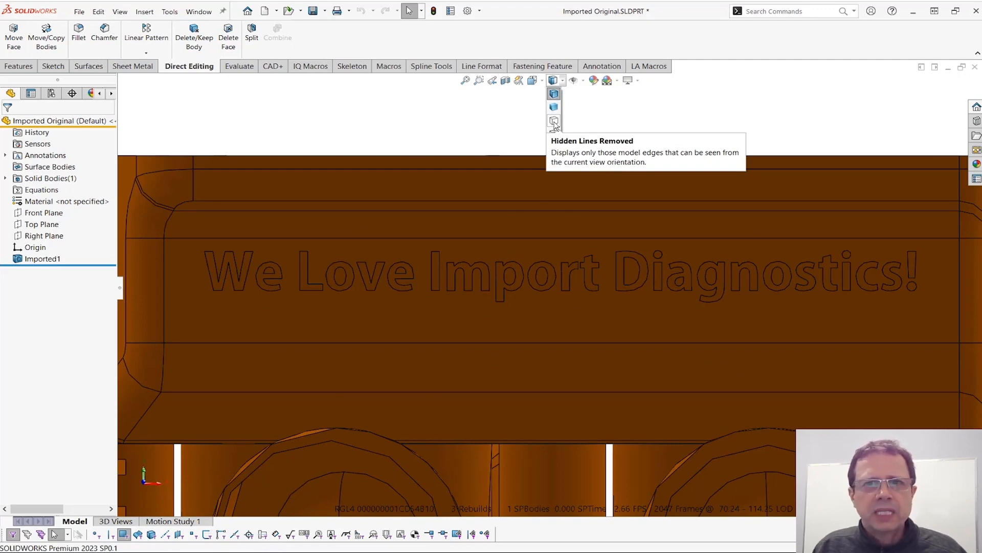
pyautogui.click(553, 120)
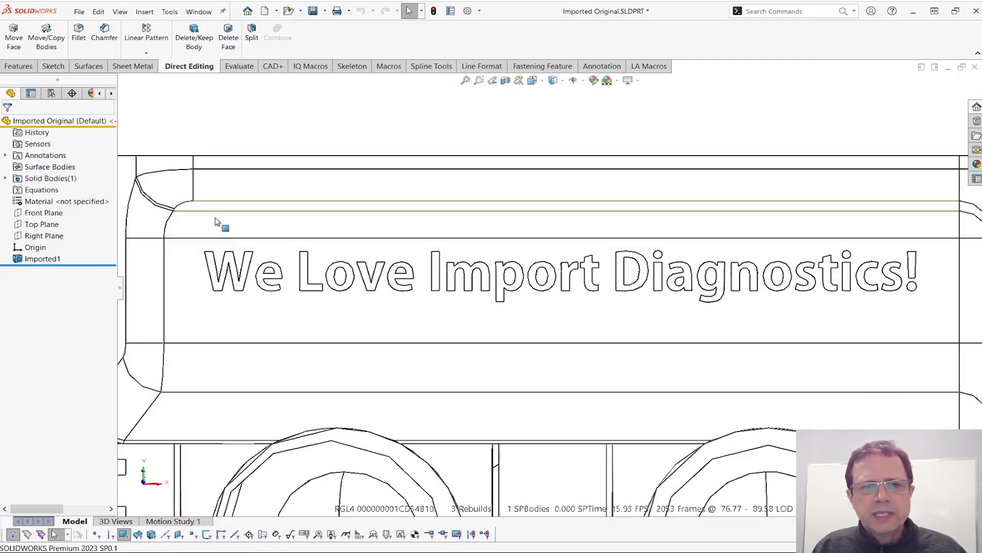
pyautogui.click(421, 11)
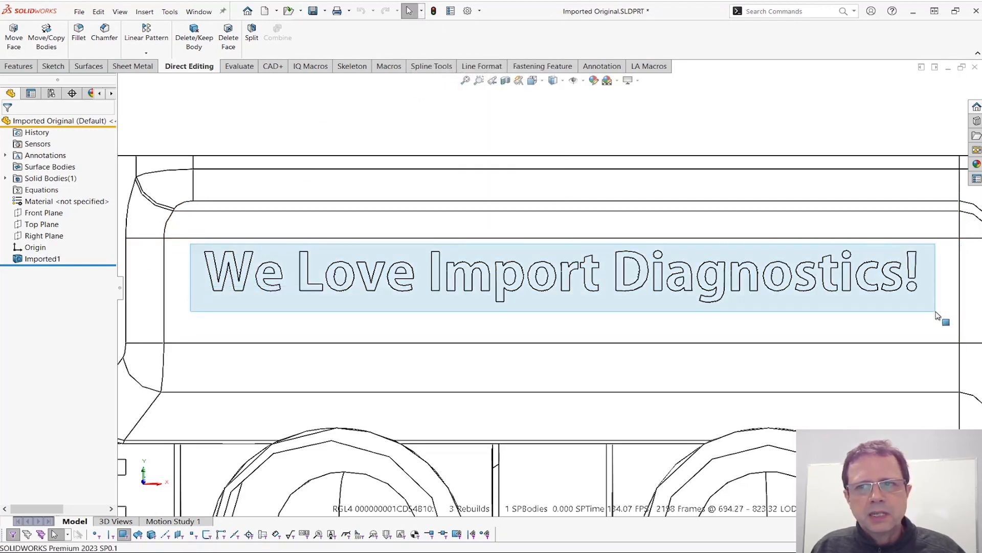
pyautogui.click(553, 80)
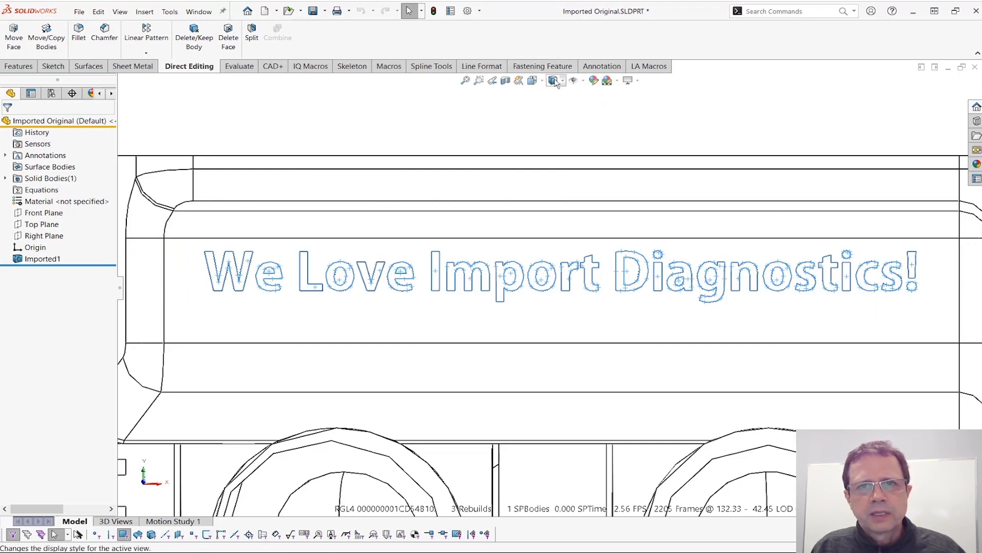
pyautogui.click(553, 80)
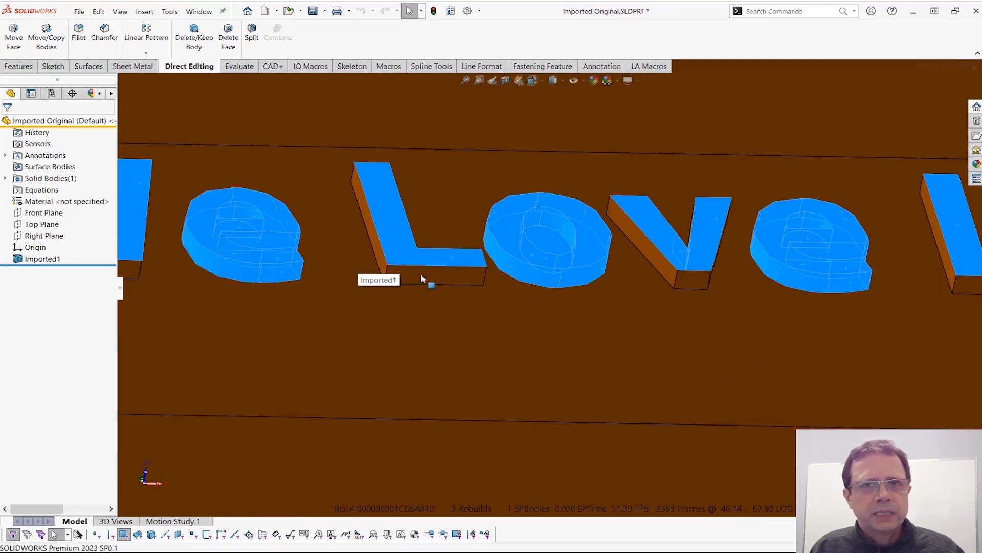
pyautogui.click(493, 81)
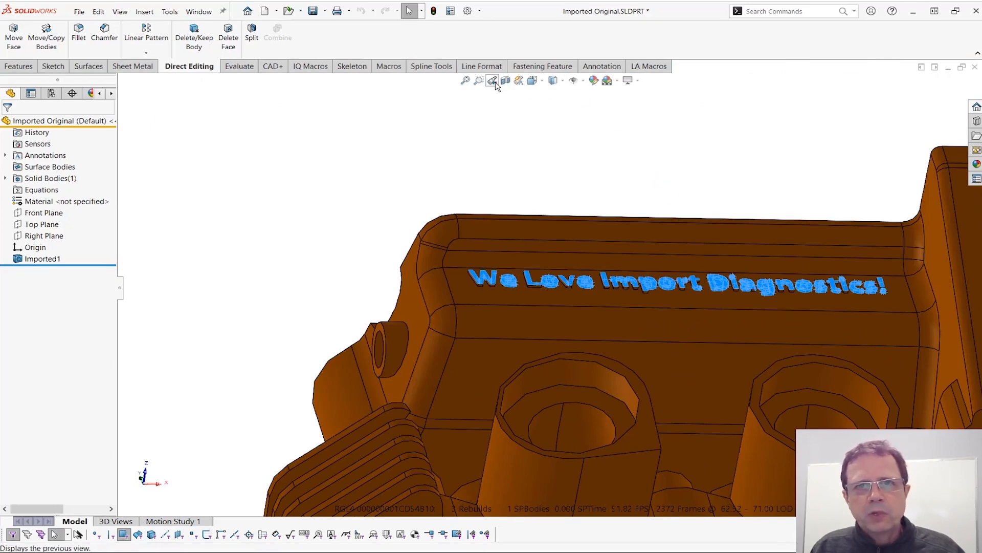
# Step: Box-select the embossed text faces in wireframe, then switch to shaded and zoom in
pyautogui.click(553, 80)
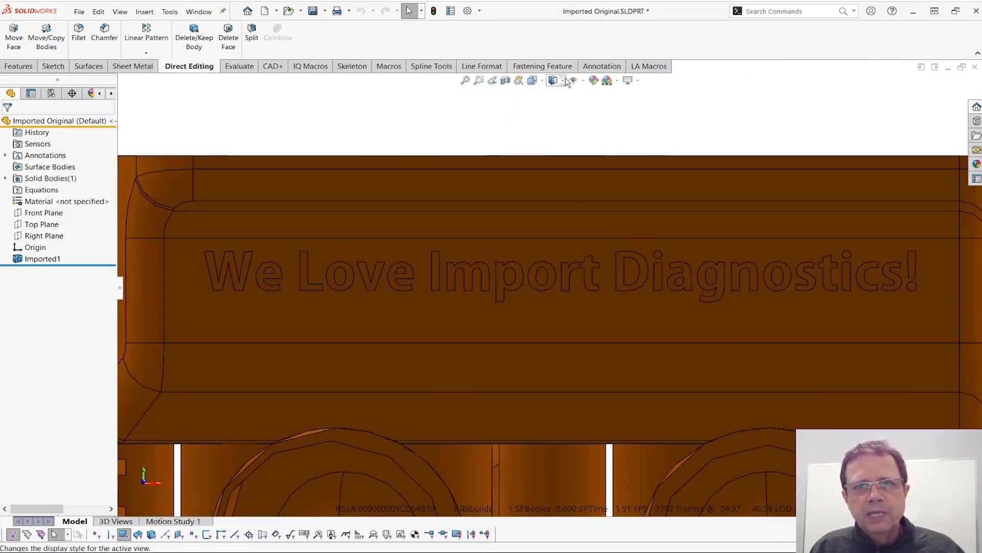
pyautogui.click(553, 81)
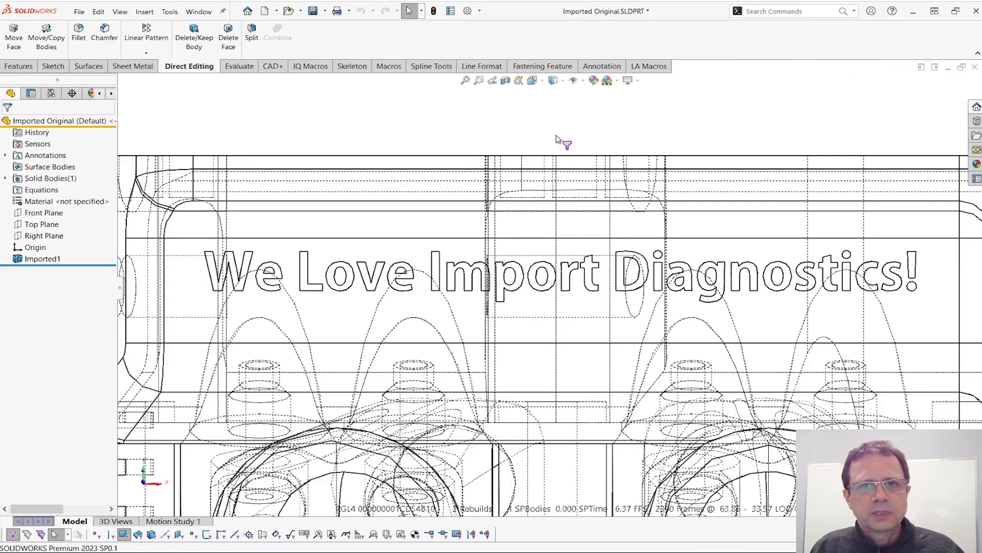
pyautogui.click(422, 11)
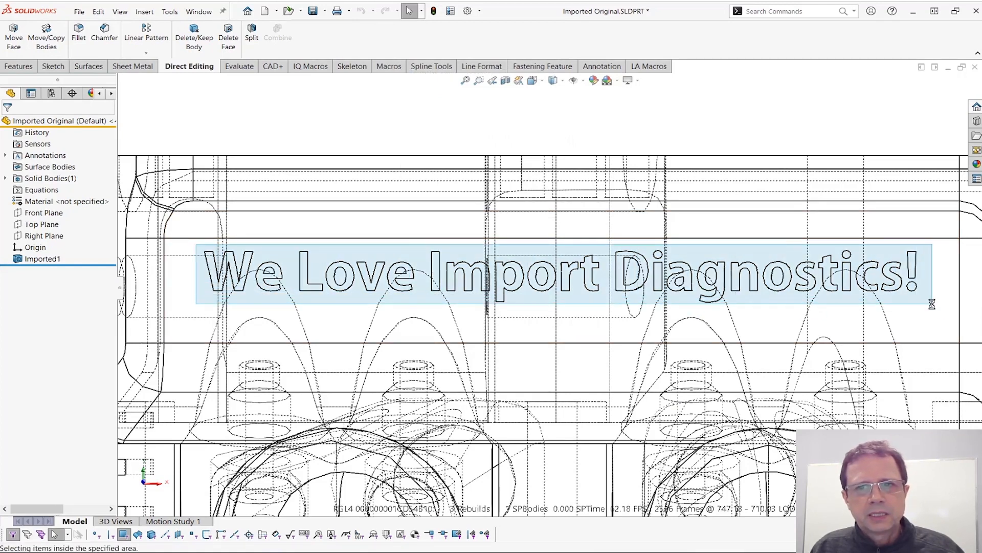
pyautogui.click(553, 80)
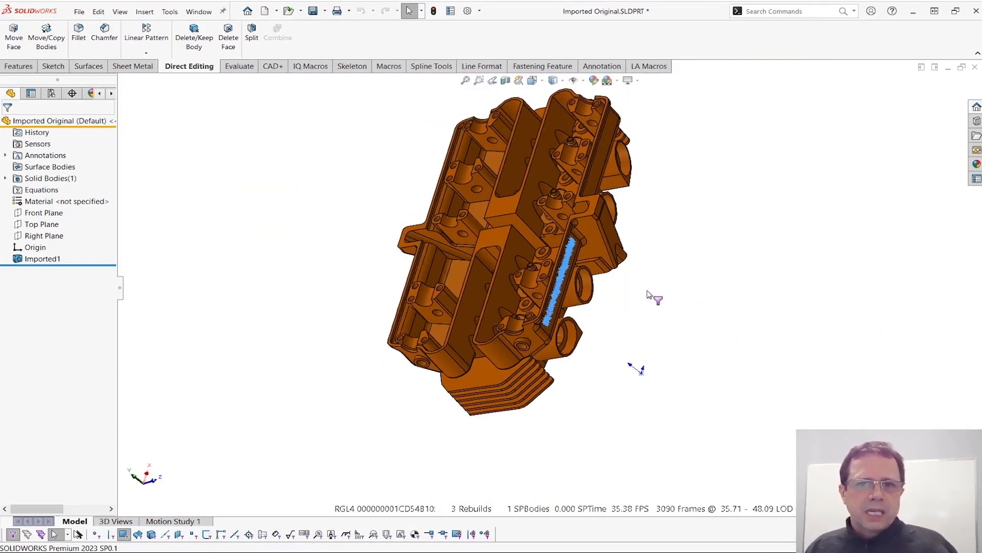
pyautogui.scroll(3)
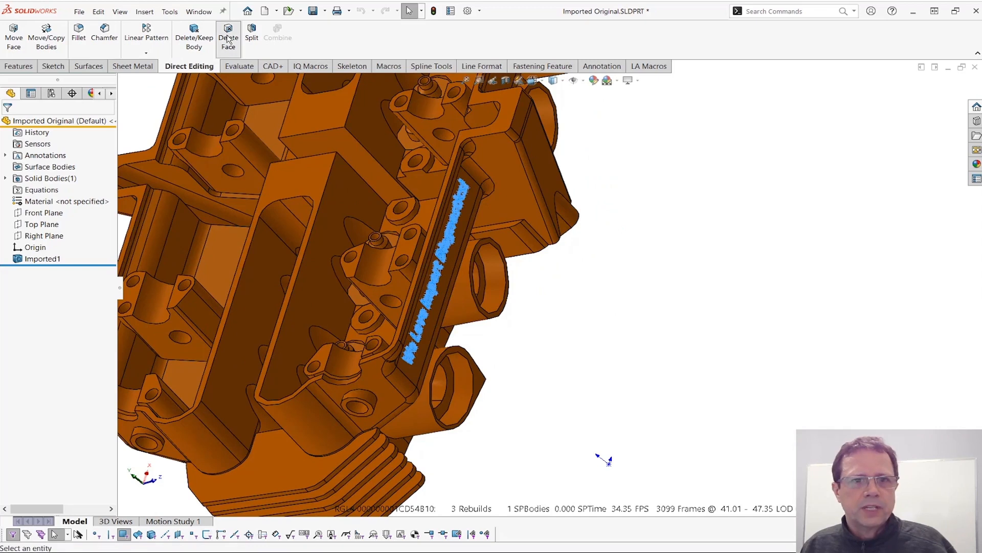
# Step: Delete the selected lettering faces with Delete Face using the Delete option, then rotate to inspect
pyautogui.click(228, 32)
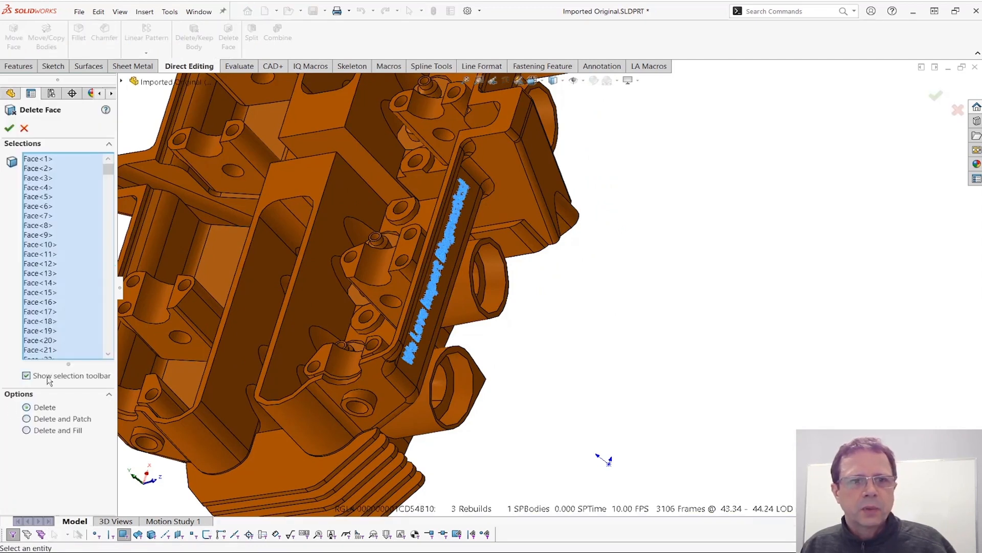
pyautogui.click(26, 418)
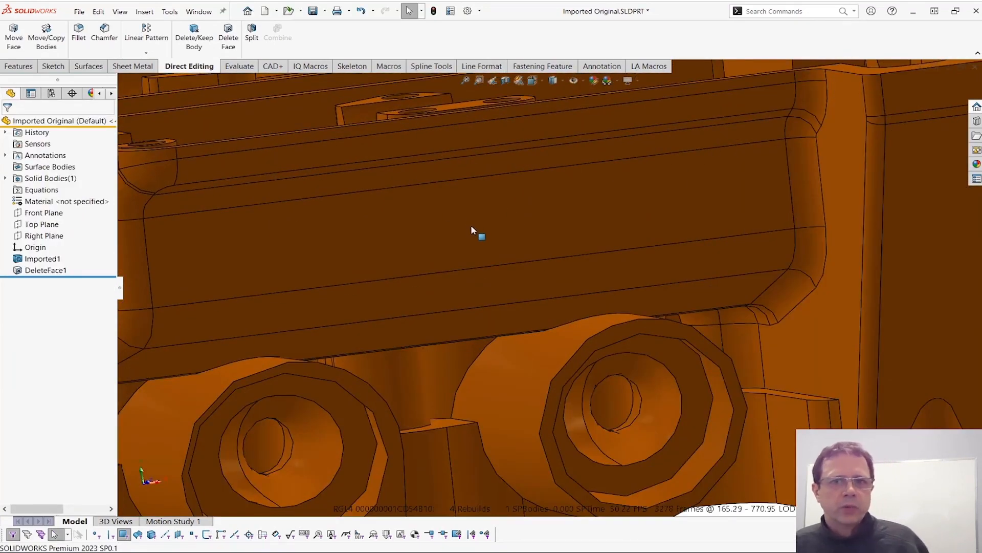
pyautogui.click(123, 534)
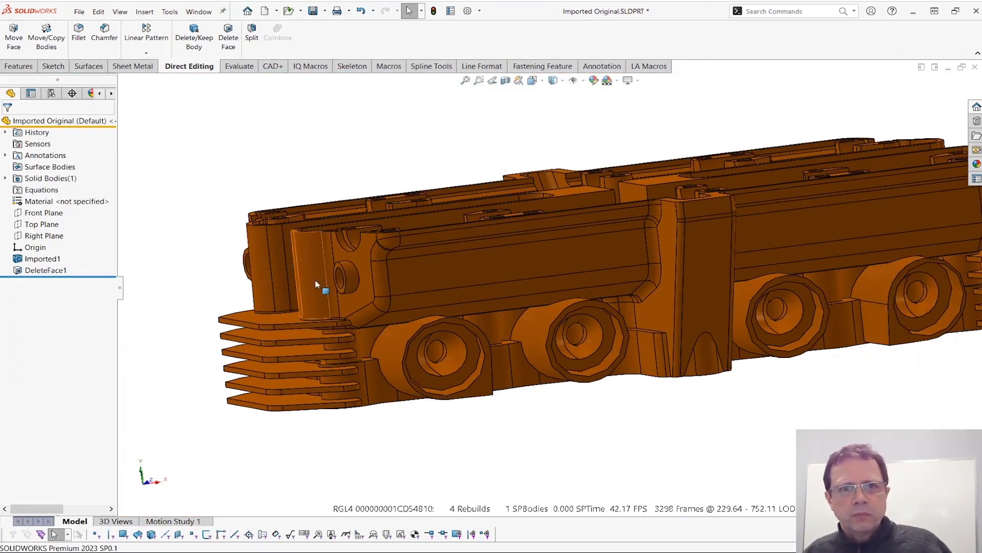
pyautogui.moveTo(624, 225)
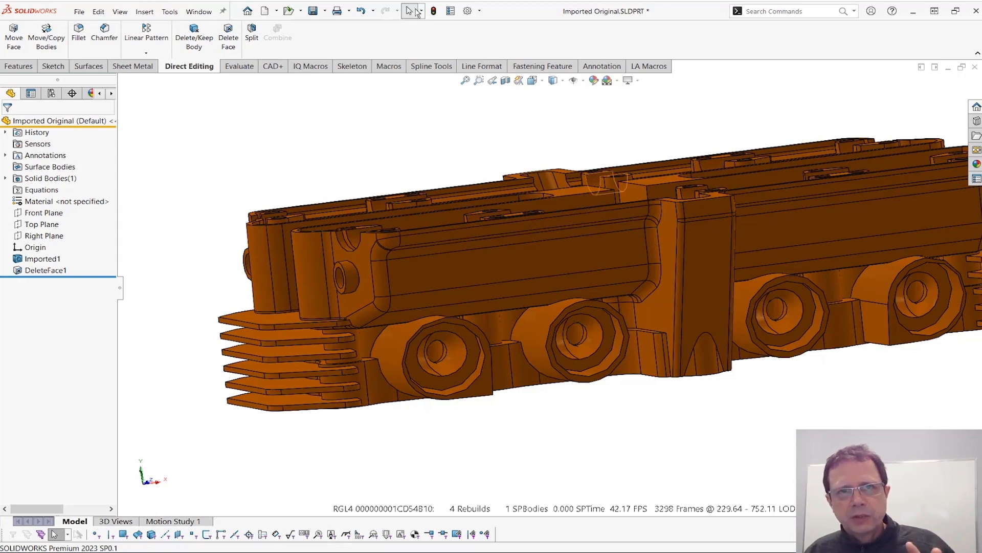
# Step: Save the part via Save As under the name Imported Delete Face.SLDPRT
pyautogui.click(45, 271)
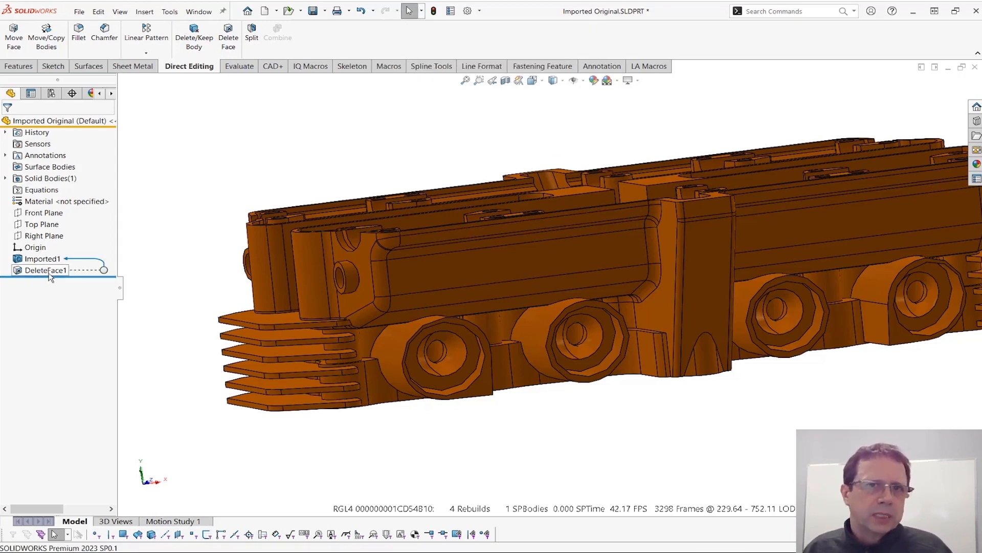
pyautogui.moveTo(315, 10)
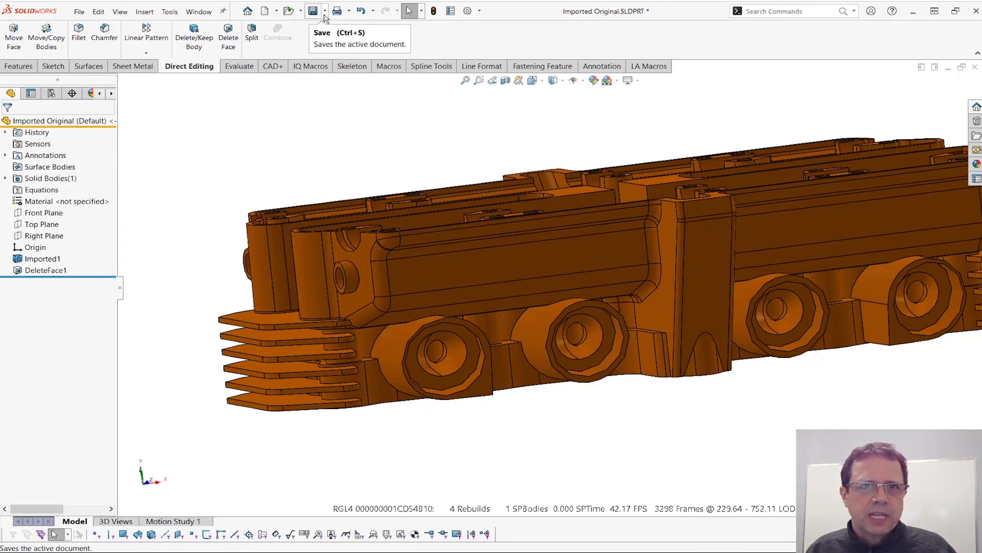
pyautogui.click(325, 11)
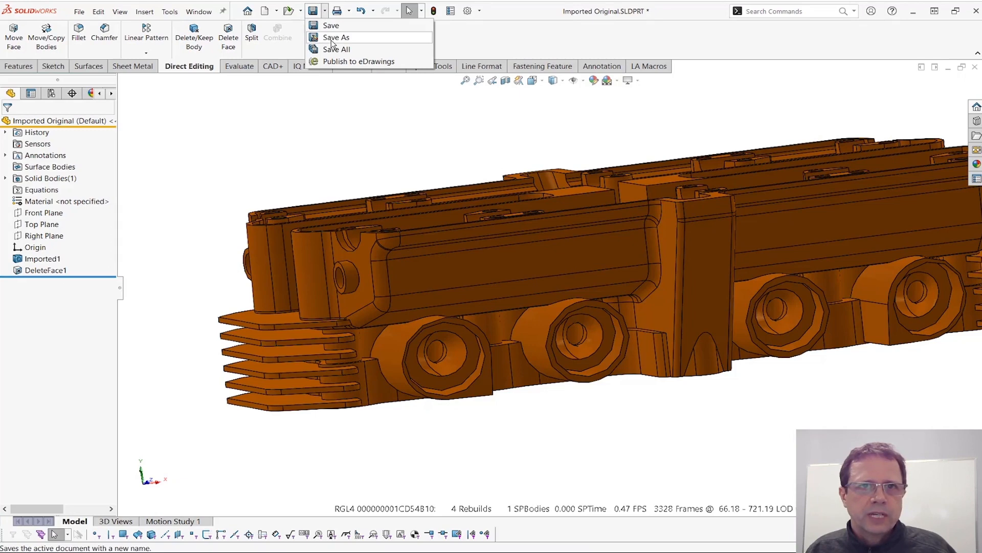
pyautogui.click(336, 37)
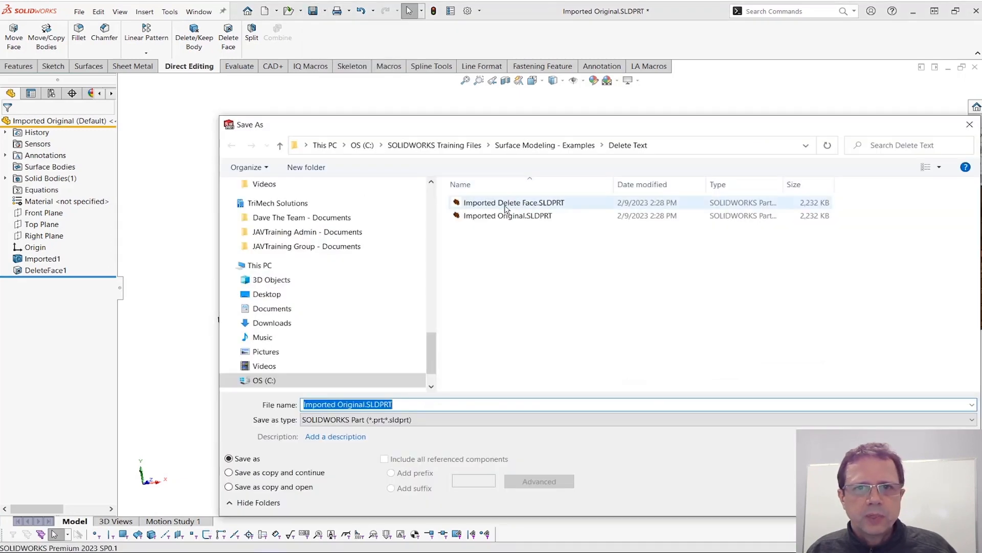
pyautogui.click(513, 202)
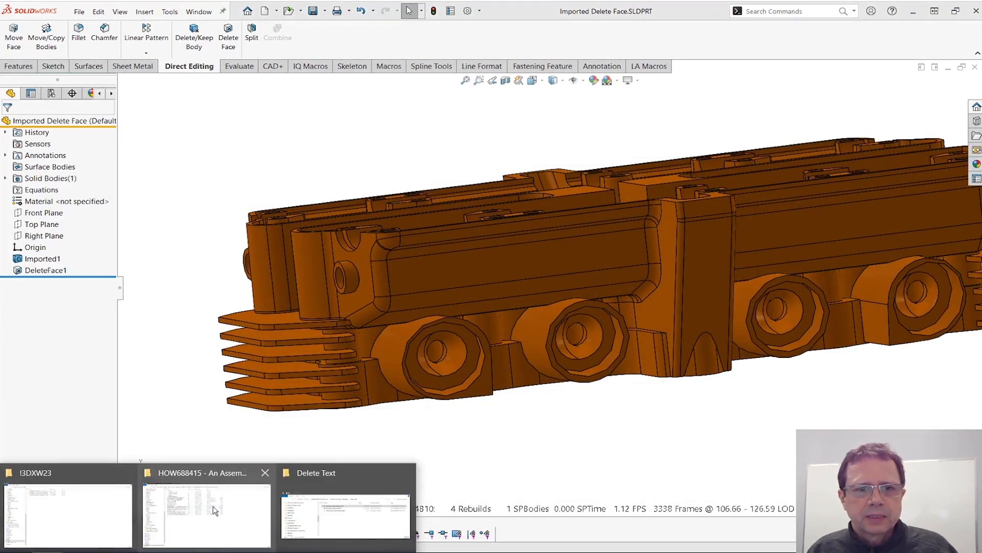
# Step: Compare sizes in the Delete Text folder: Delete Face part 2,958 KB versus 2,232 KB original
pyautogui.click(344, 514)
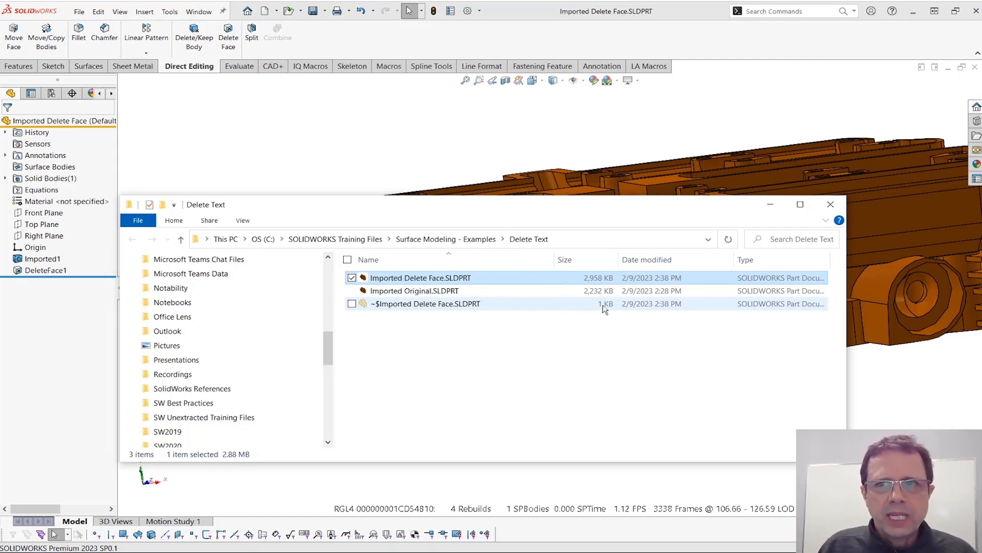
pyautogui.click(830, 204)
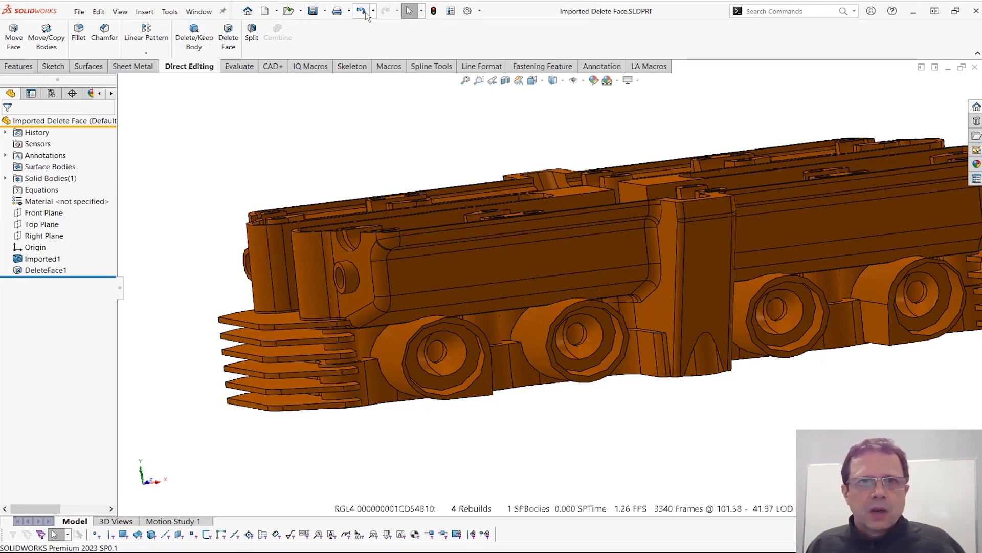
pyautogui.moveTo(361, 11)
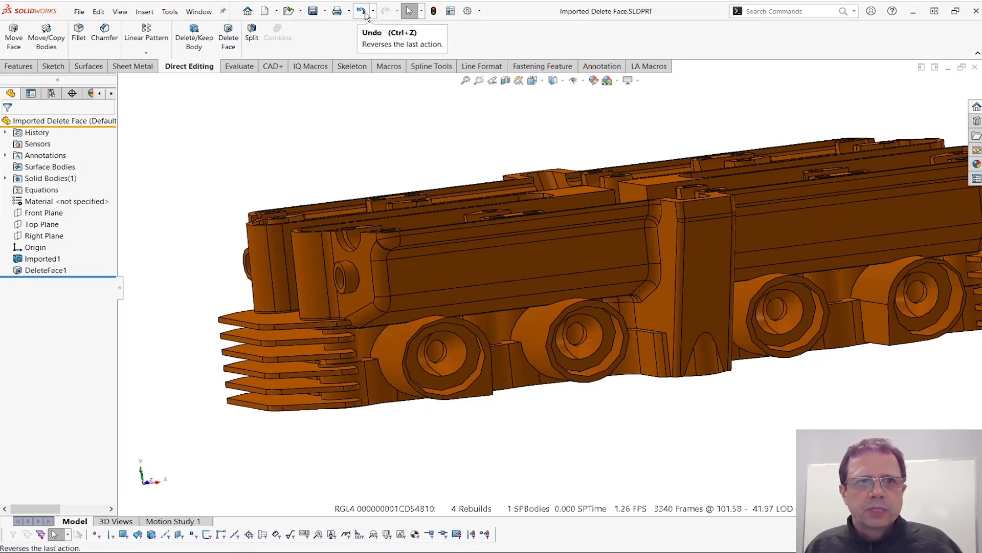
pyautogui.moveTo(790, 56)
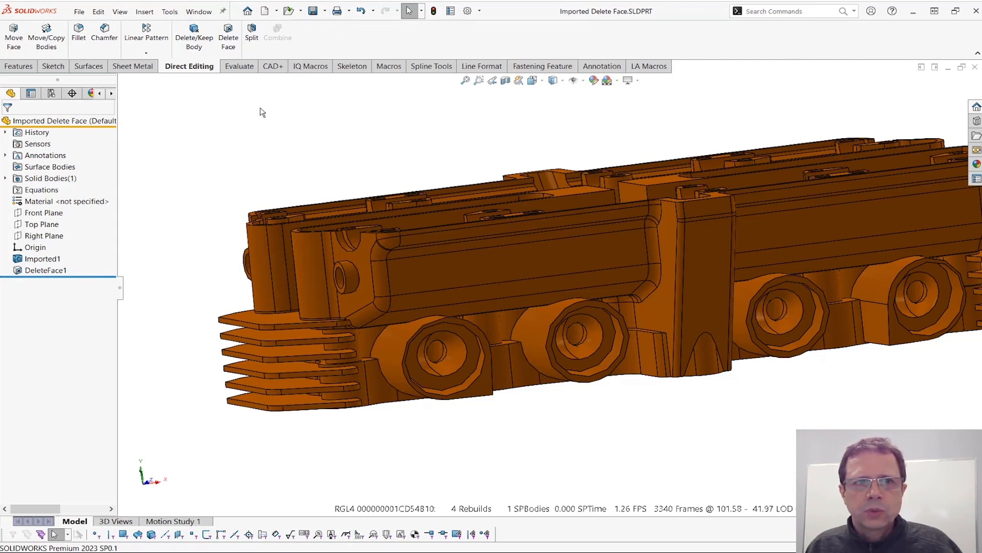
# Step: Delete the DeleteFace1 feature from the FeatureManager tree and confirm with Yes
pyautogui.click(45, 270)
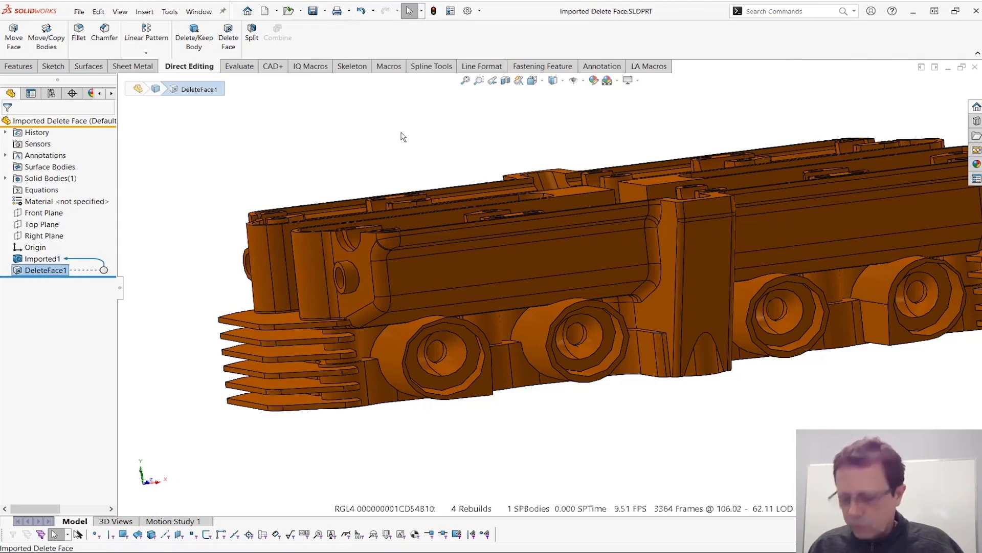
pyautogui.press('Delete')
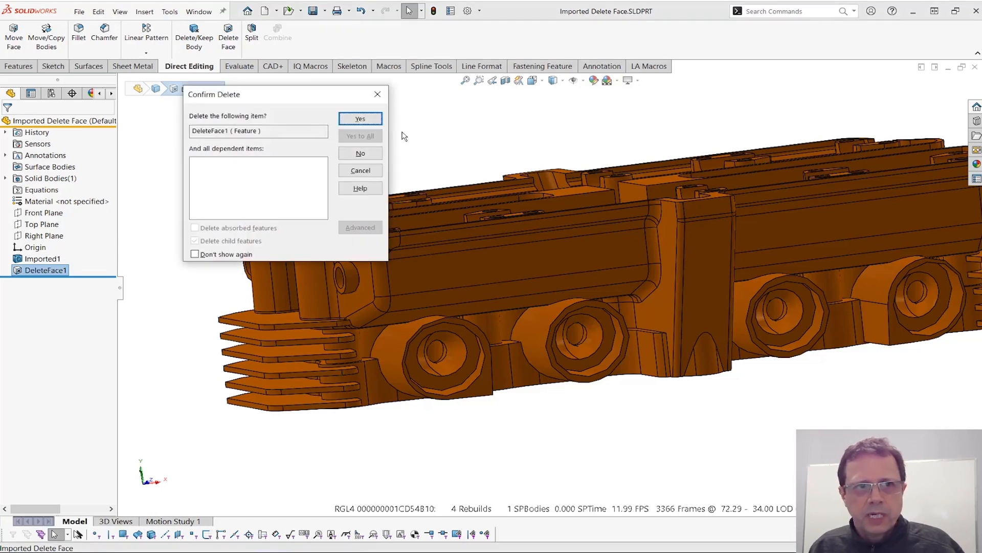
pyautogui.click(360, 118)
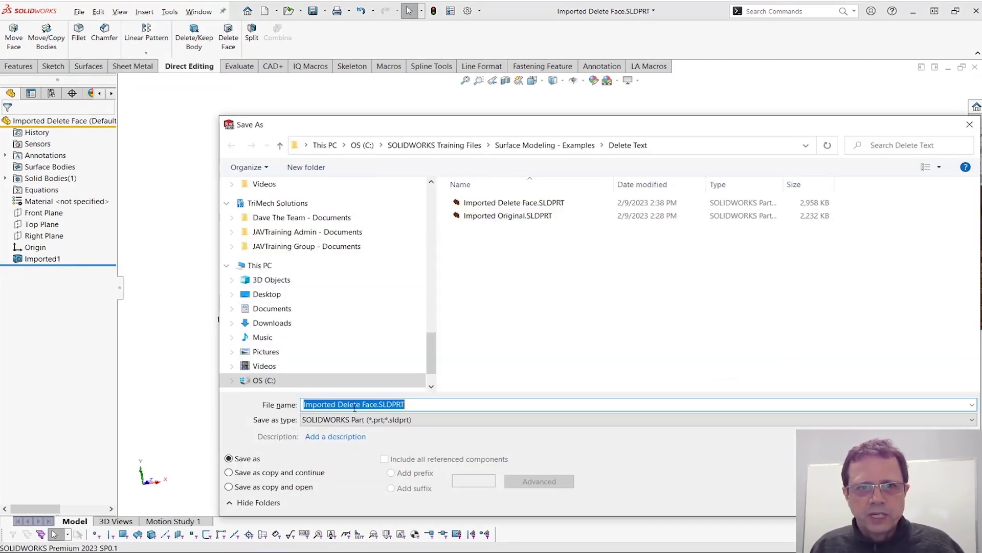
# Step: Change the Save As file name to 'Imported - Optimized' and save
pyautogui.doubleClick(357, 404)
pyautogui.write('-')
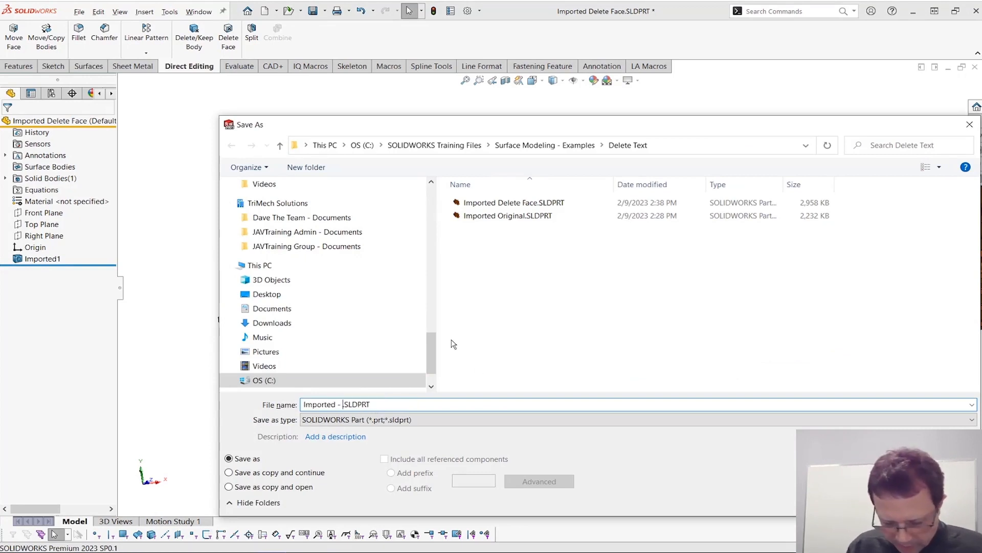
pyautogui.write('Optimized')
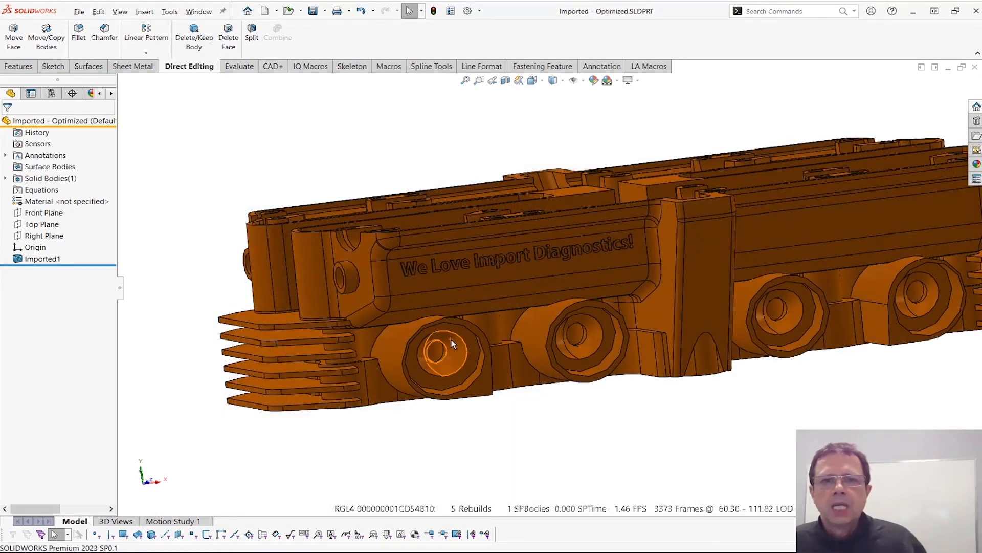
# Step: Run Import Diagnostics on the imported body and delete the lettered faulty face, leaving 28 gaps
pyautogui.rightClick(451, 344)
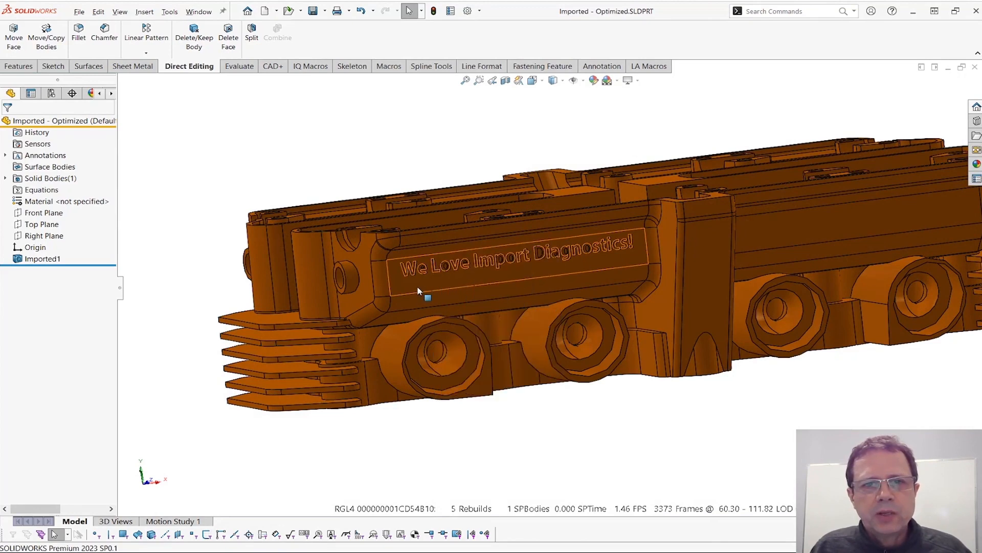
pyautogui.click(513, 263)
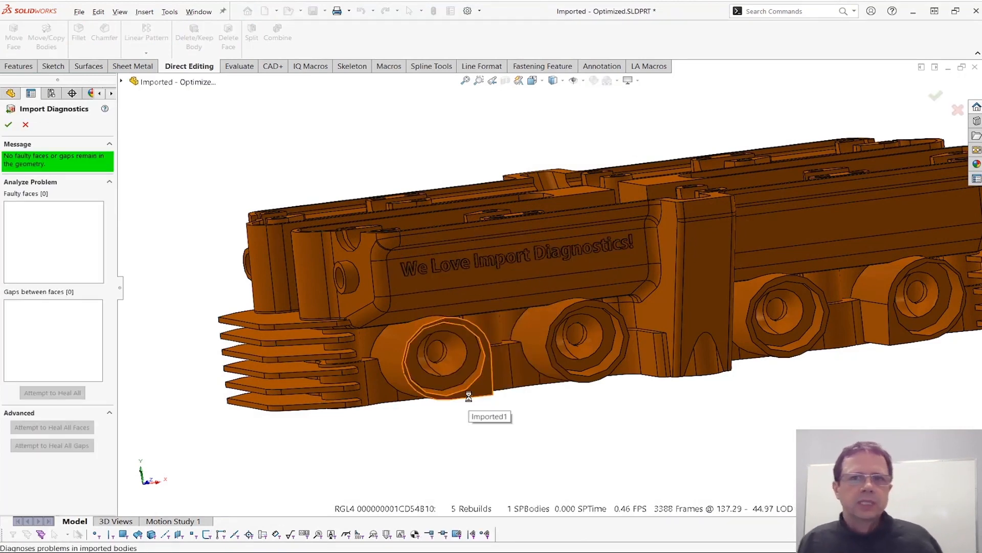
pyautogui.moveTo(179, 254)
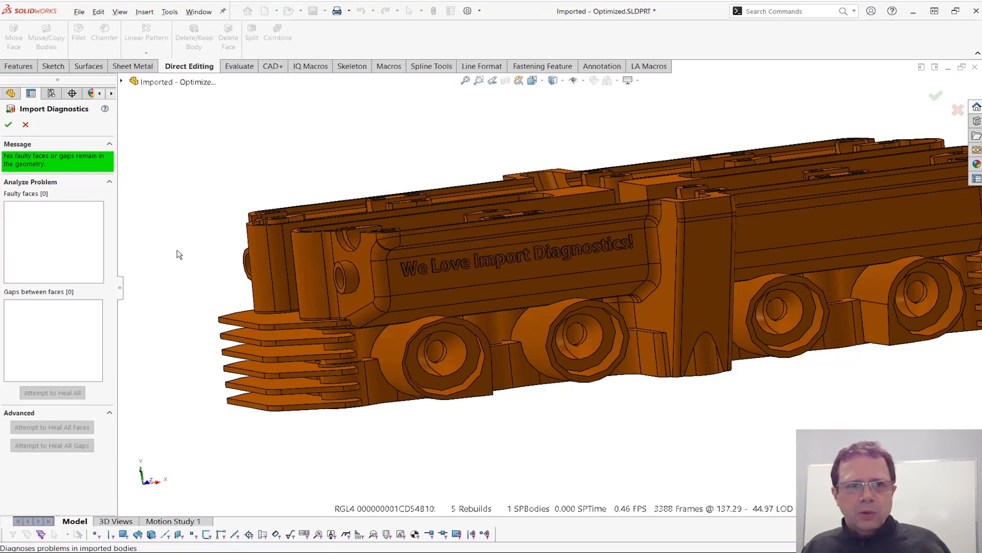
pyautogui.scroll(3)
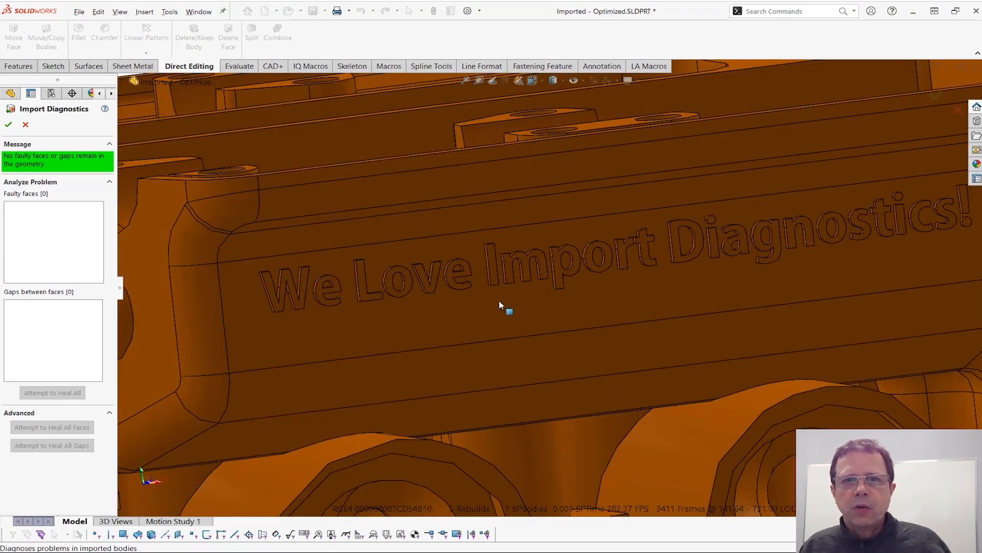
pyautogui.click(500, 306)
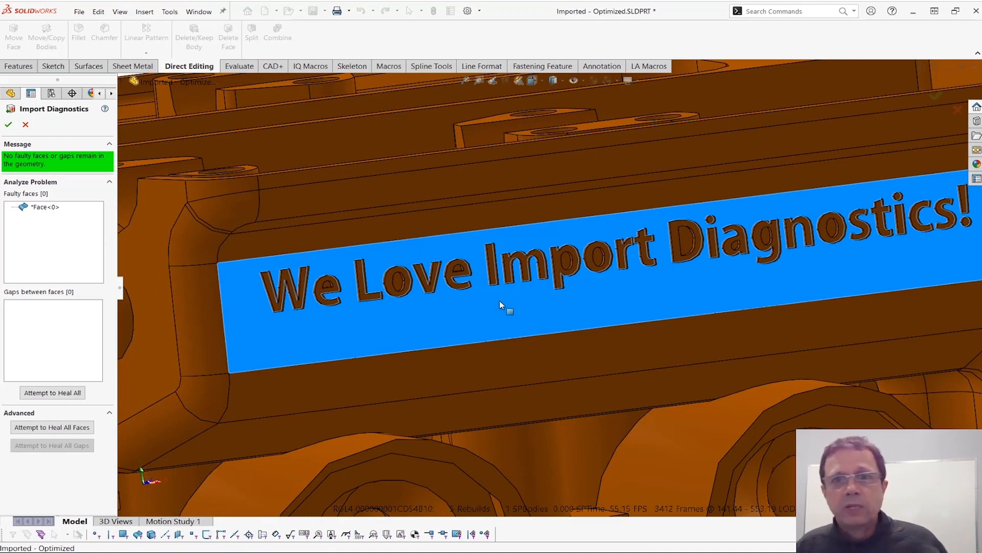
pyautogui.rightClick(501, 303)
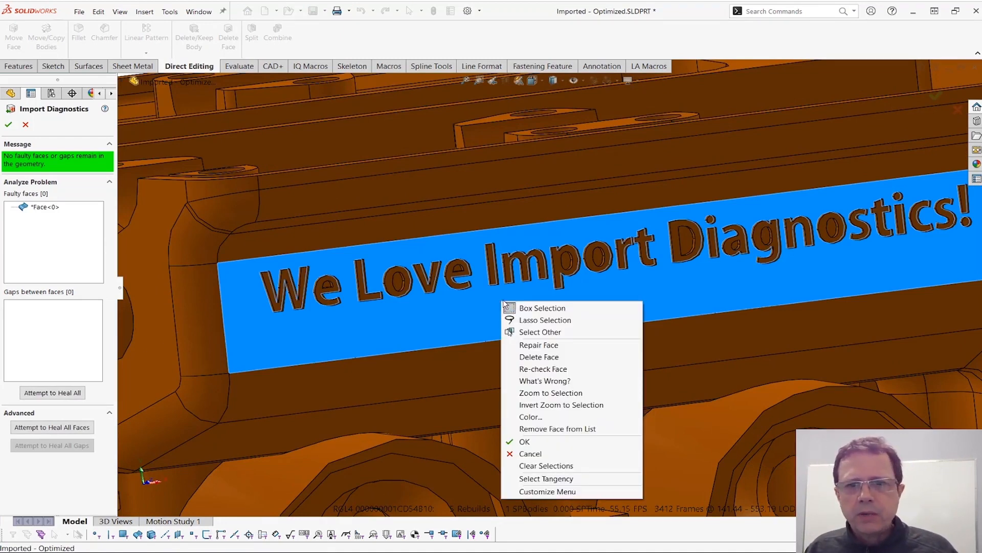
pyautogui.moveTo(539, 357)
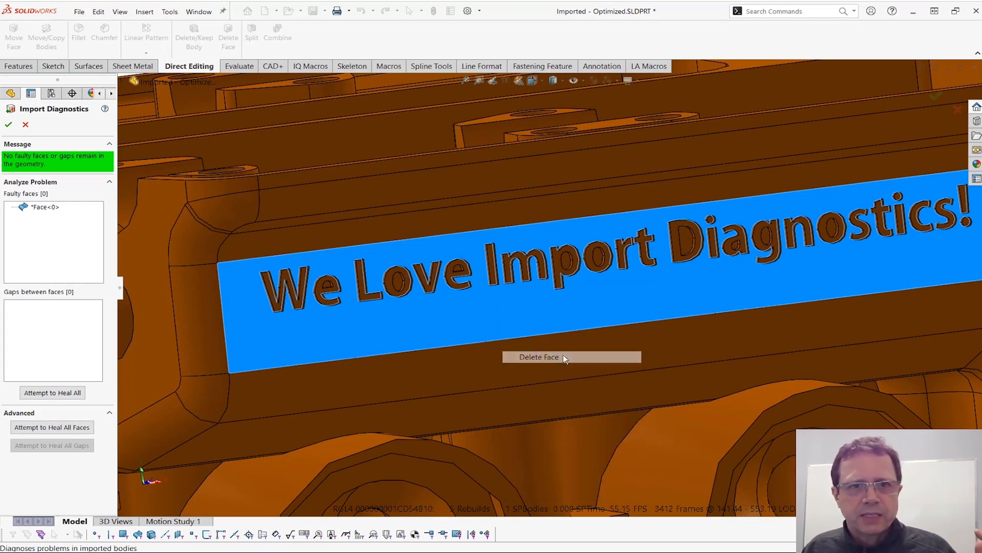
pyautogui.click(539, 357)
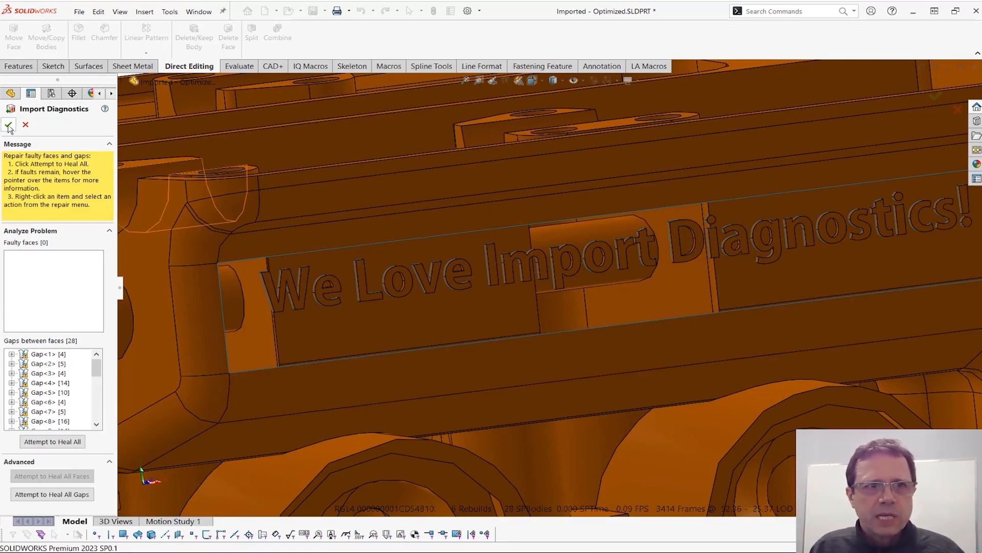
# Step: Accept Import Diagnostics with the green checkmark and select Surface-Imported1
pyautogui.click(9, 125)
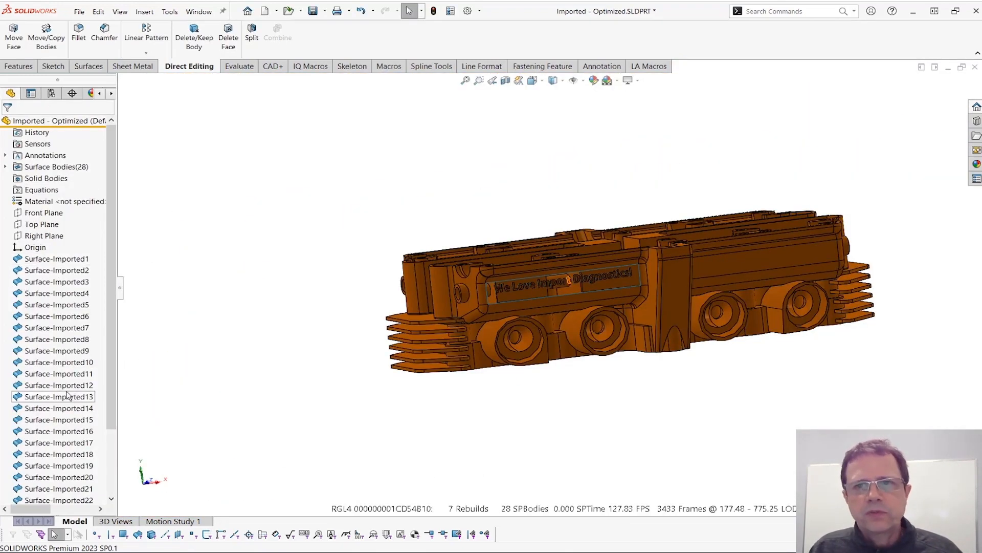
pyautogui.moveTo(486, 304)
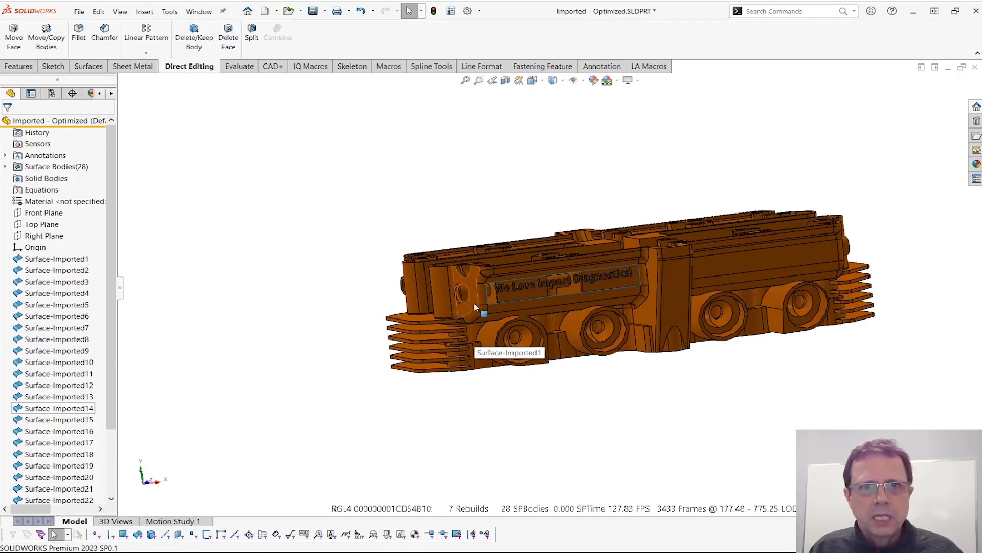
pyautogui.click(56, 259)
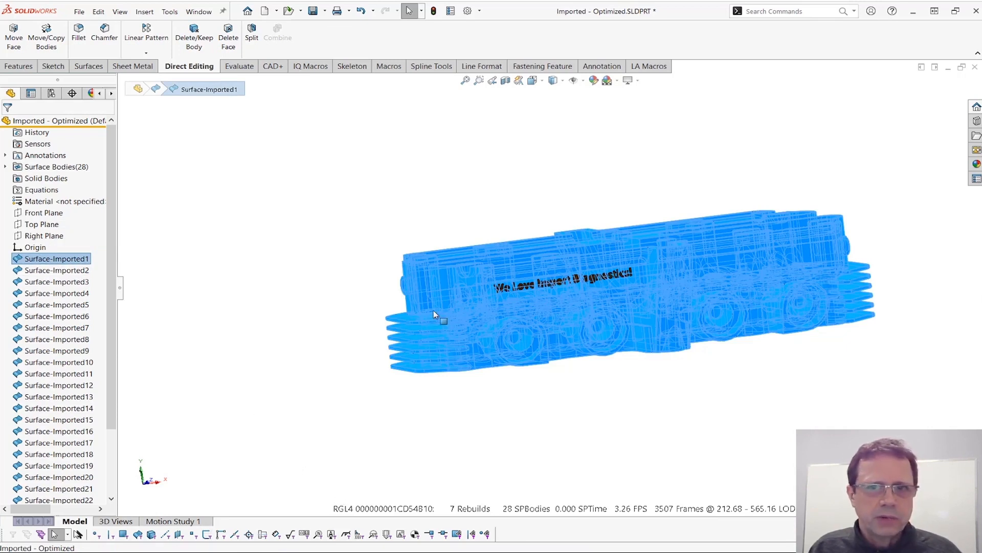
pyautogui.moveTo(273, 235)
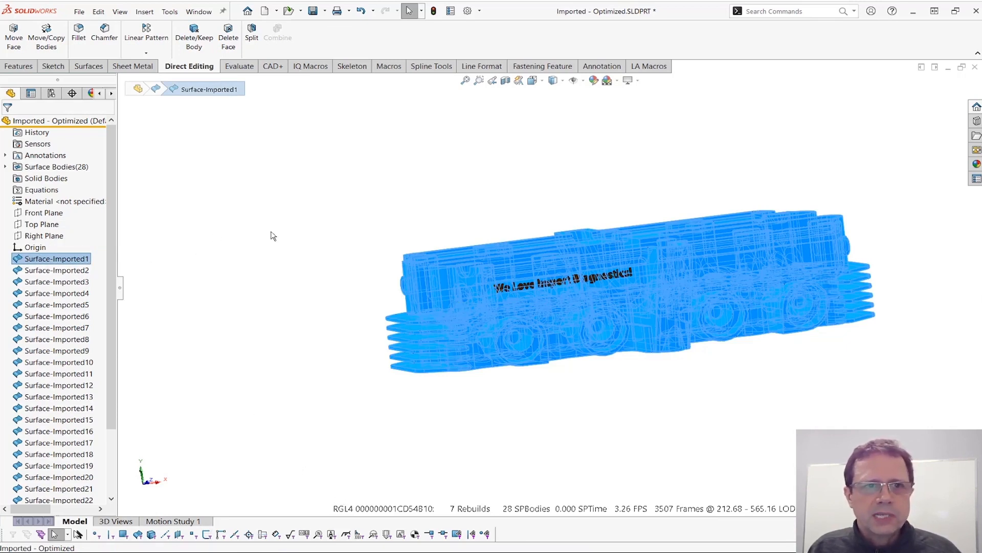
# Step: Invert the selection and delete all 27 surface features except Surface-Imported1
pyautogui.rightClick(273, 235)
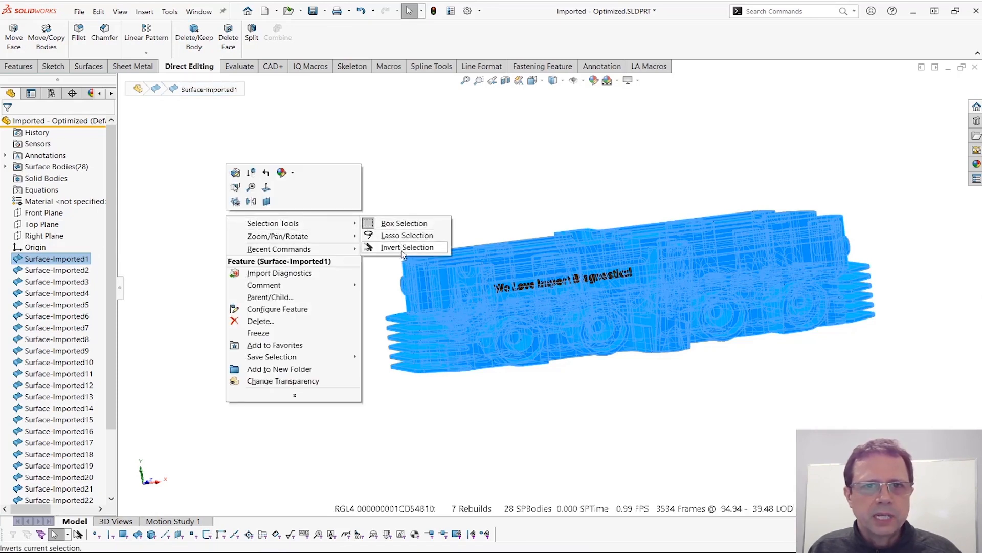
pyautogui.click(408, 247)
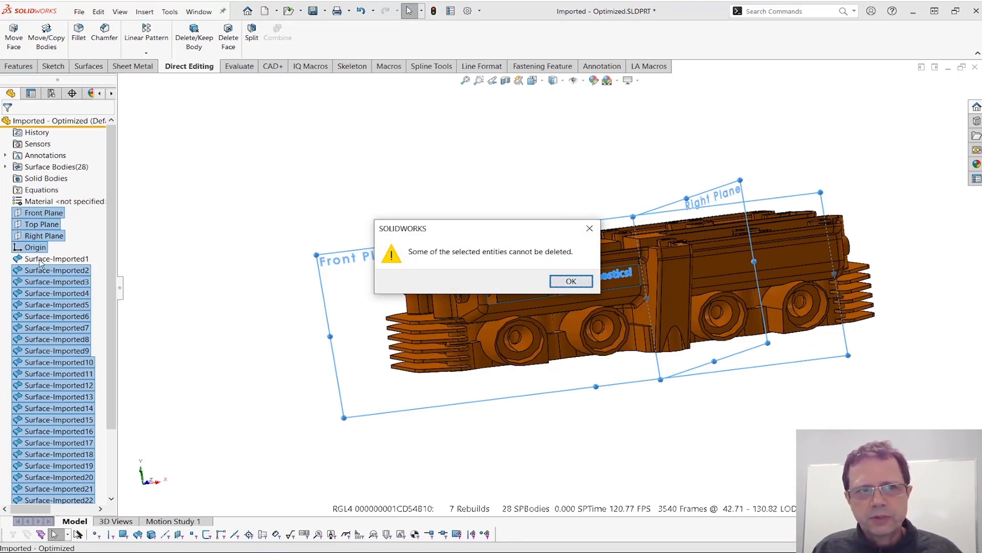
pyautogui.moveTo(569, 281)
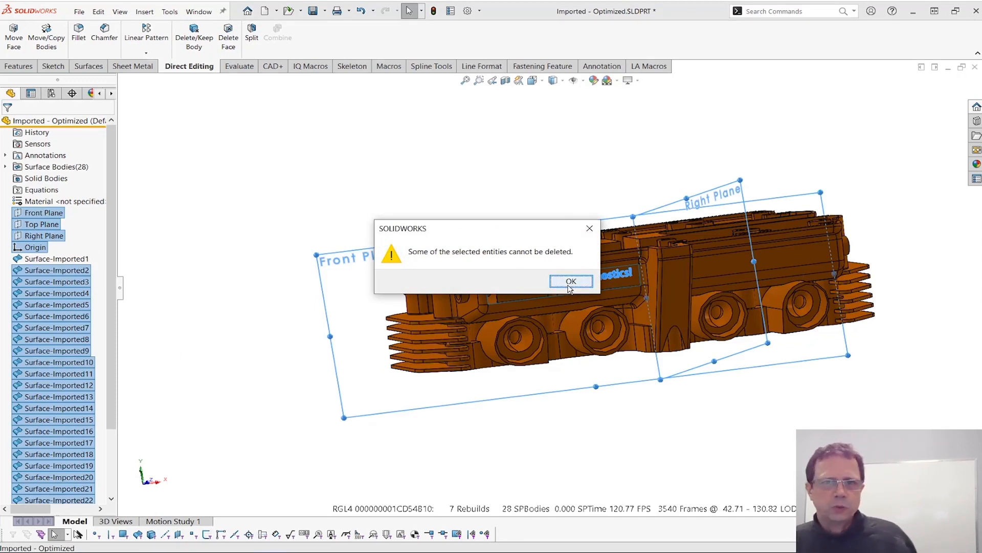
pyautogui.click(569, 281)
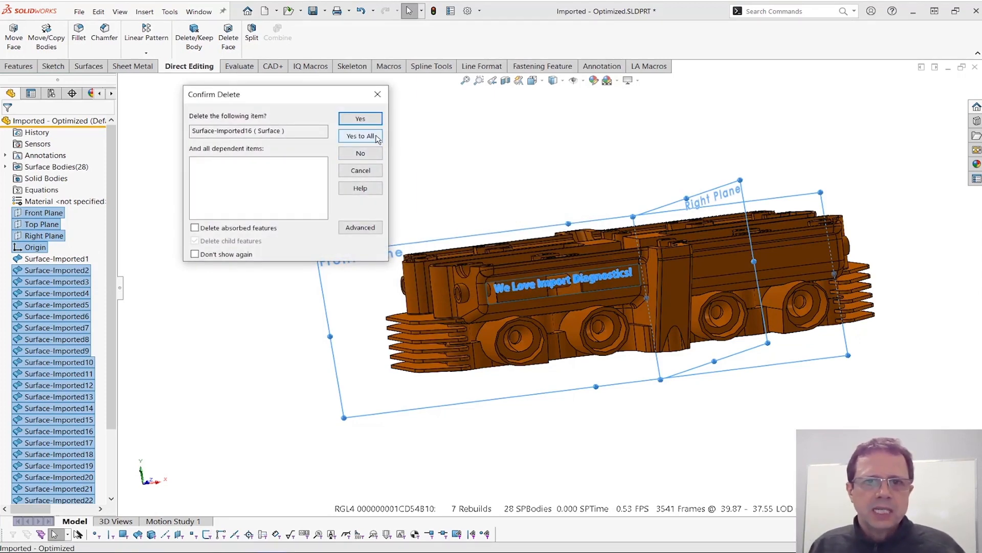
pyautogui.click(359, 136)
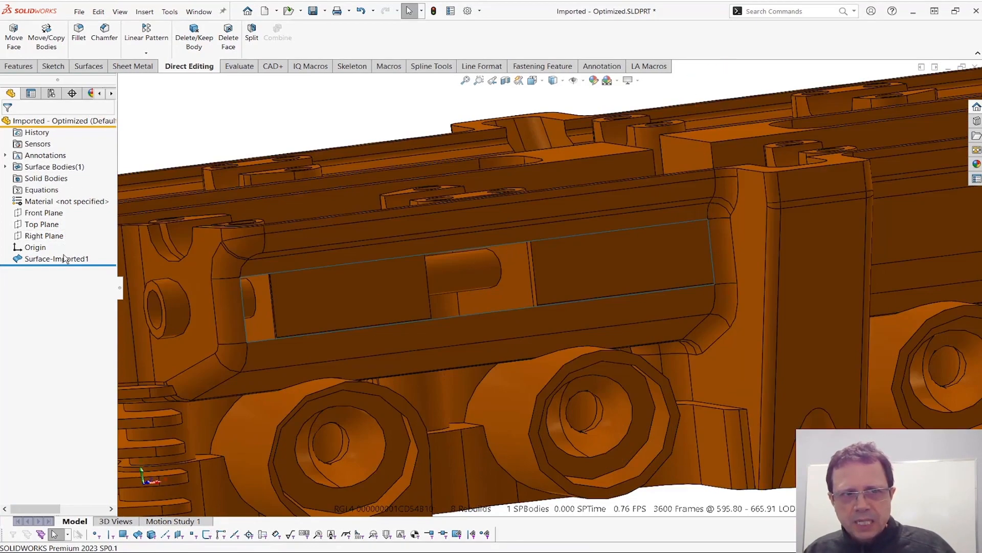
# Step: Run Import Diagnostics on Surface-Imported1, which reports no faulty faces and one gap
pyautogui.click(57, 259)
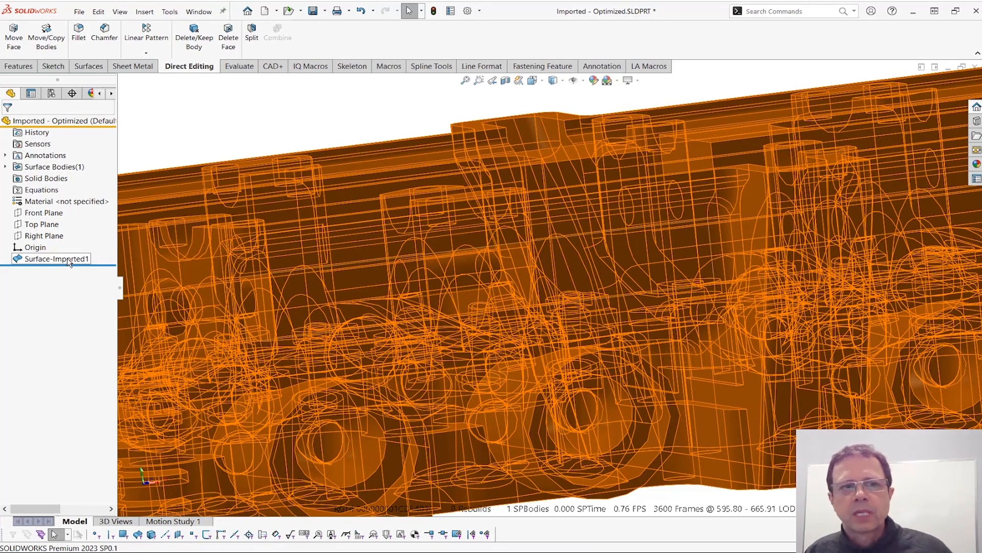
pyautogui.rightClick(56, 258)
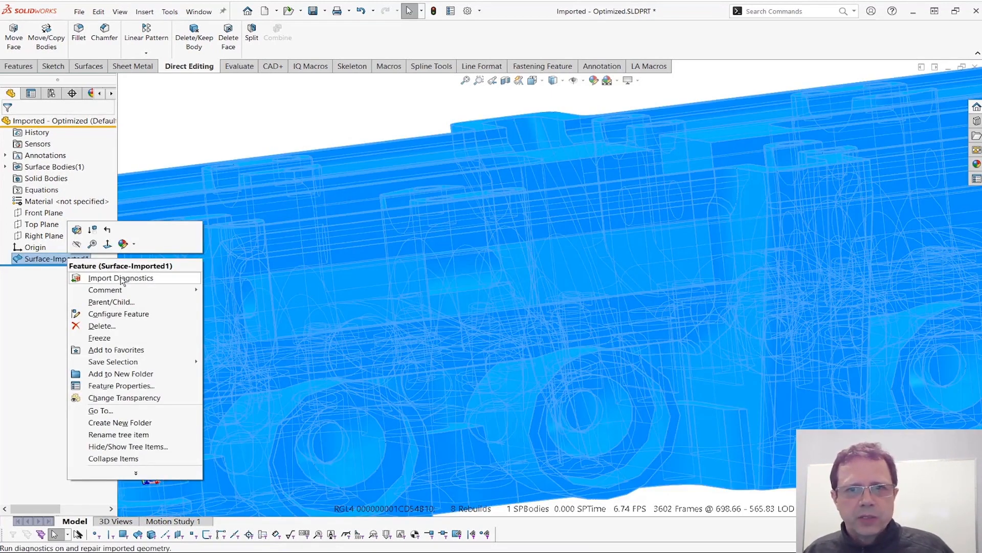
pyautogui.click(121, 277)
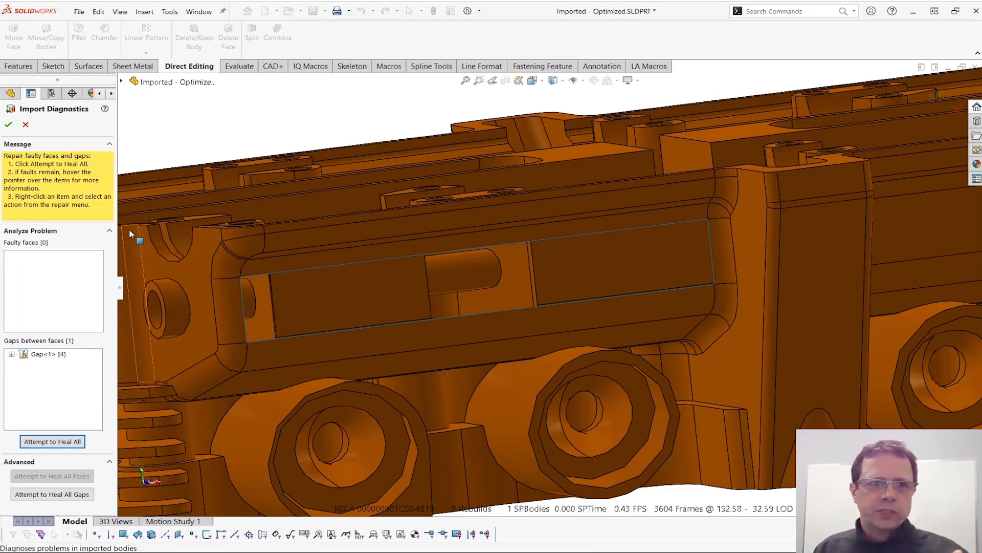
# Step: Heal Gap<1> with Attempt to Heal All and check Solid Bodies shows one body, Imported1
pyautogui.click(48, 355)
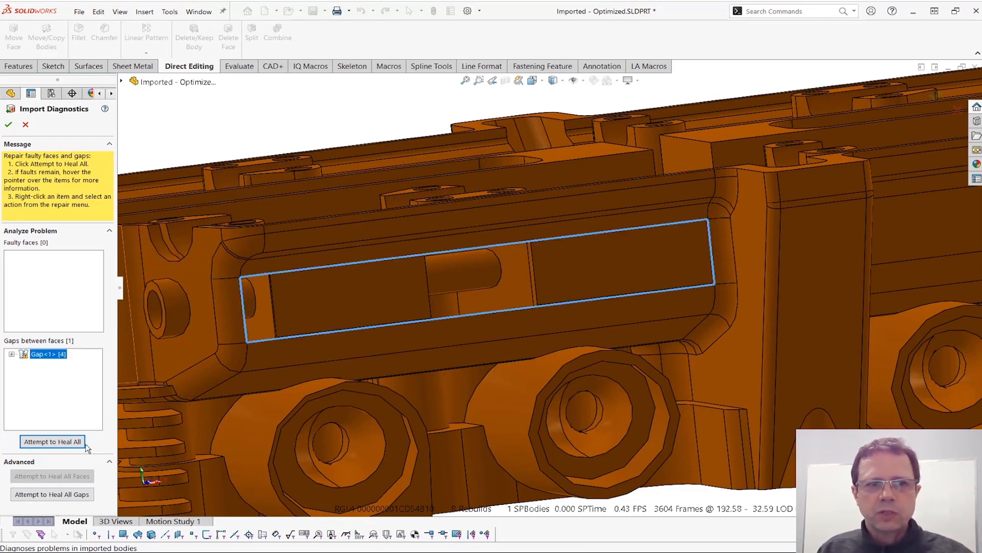
pyautogui.click(52, 441)
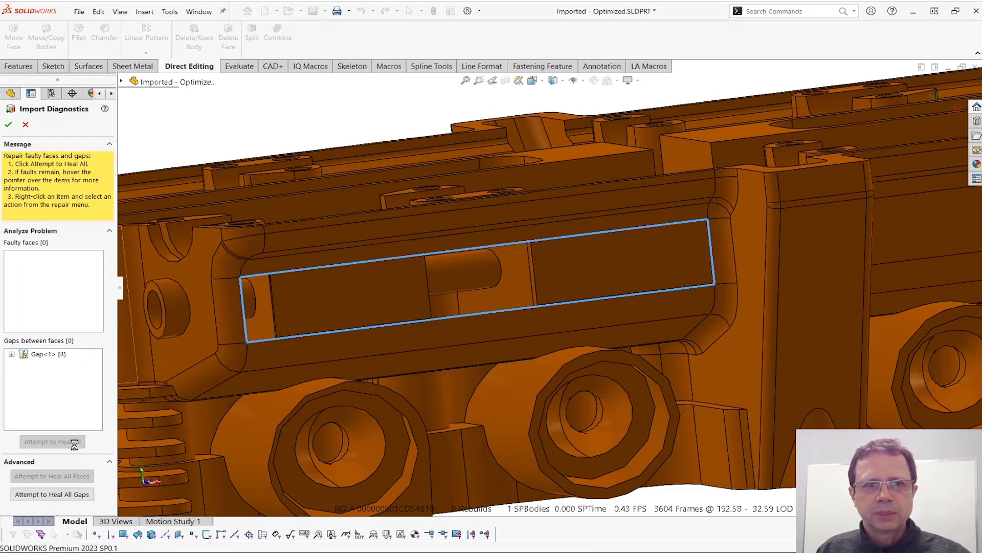
pyautogui.click(53, 441)
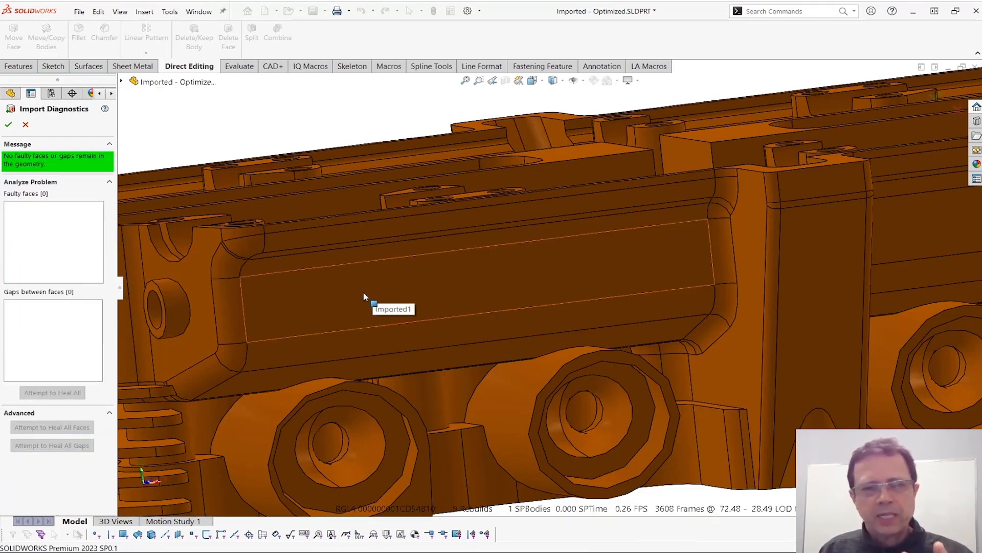
pyautogui.click(8, 124)
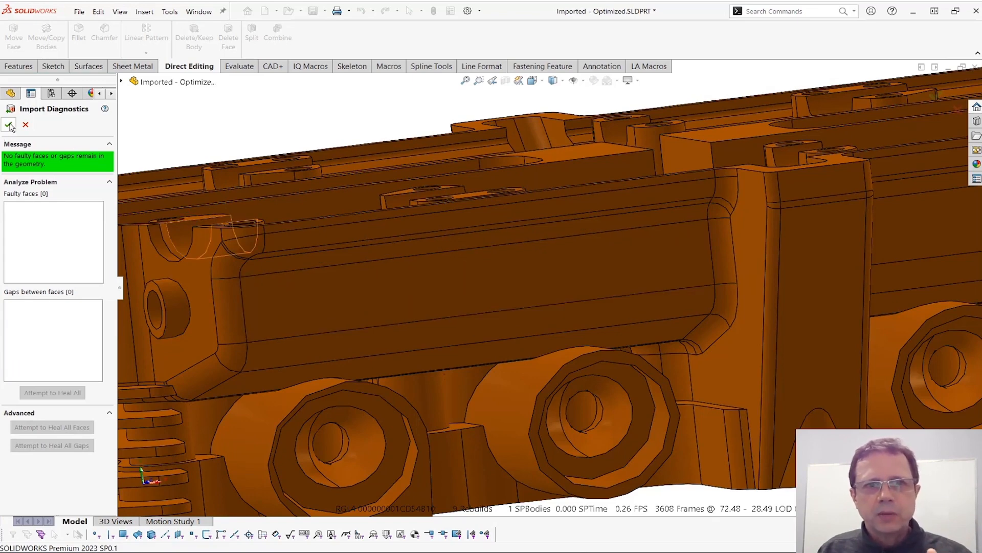
pyautogui.click(9, 124)
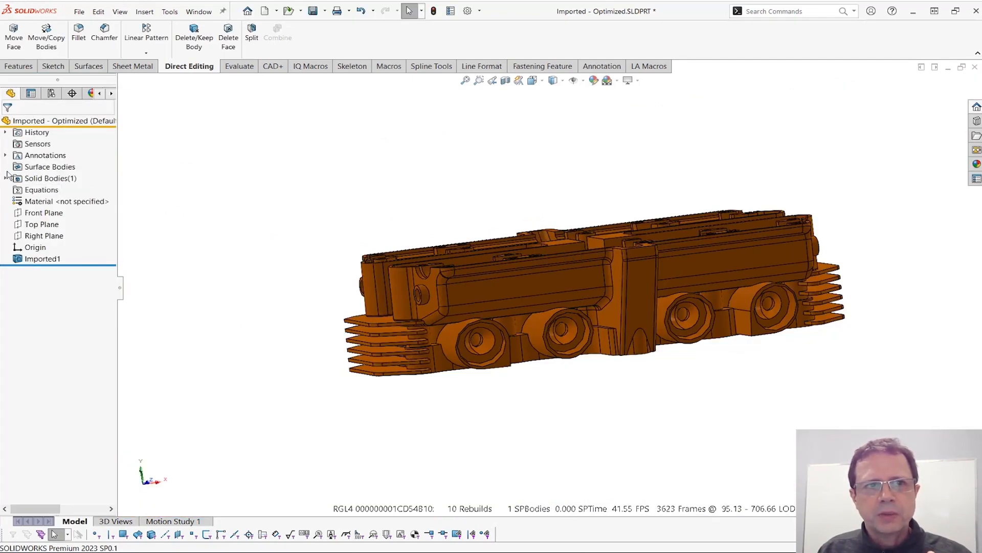
pyautogui.click(5, 178)
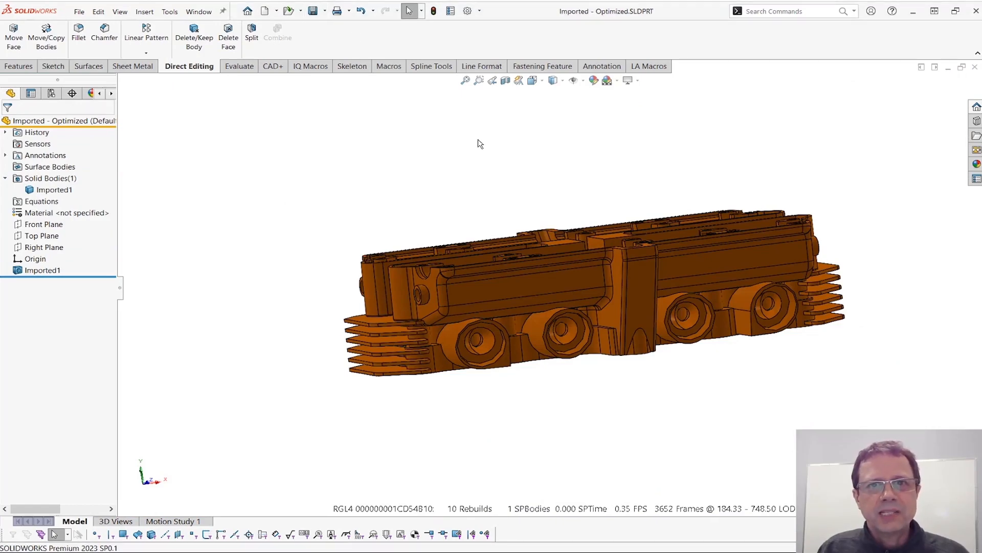
pyautogui.click(247, 11)
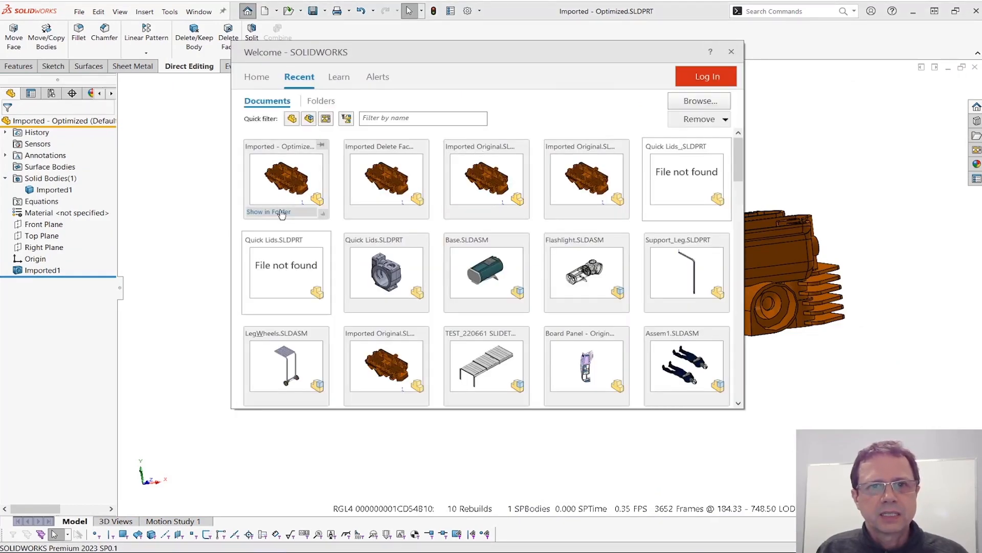
pyautogui.click(269, 212)
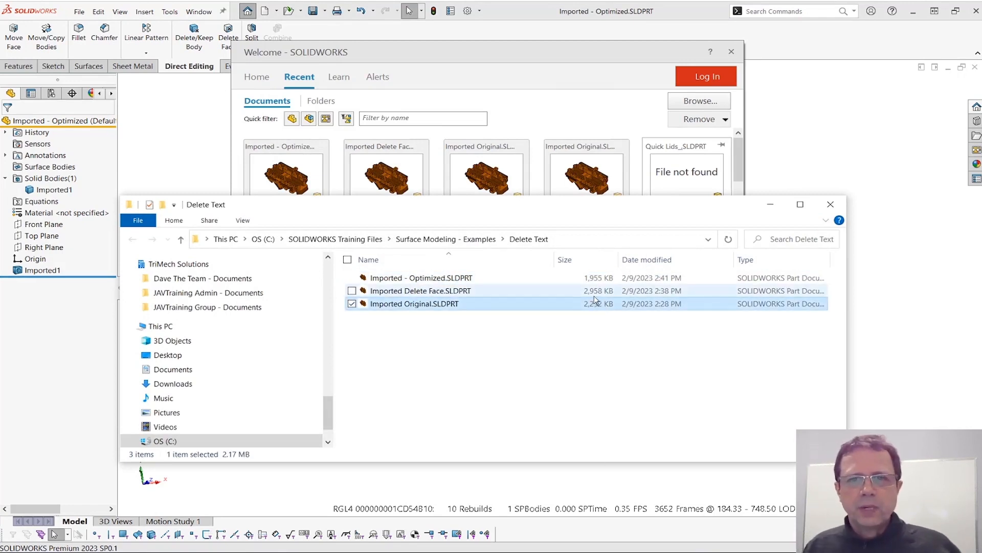
pyautogui.click(421, 290)
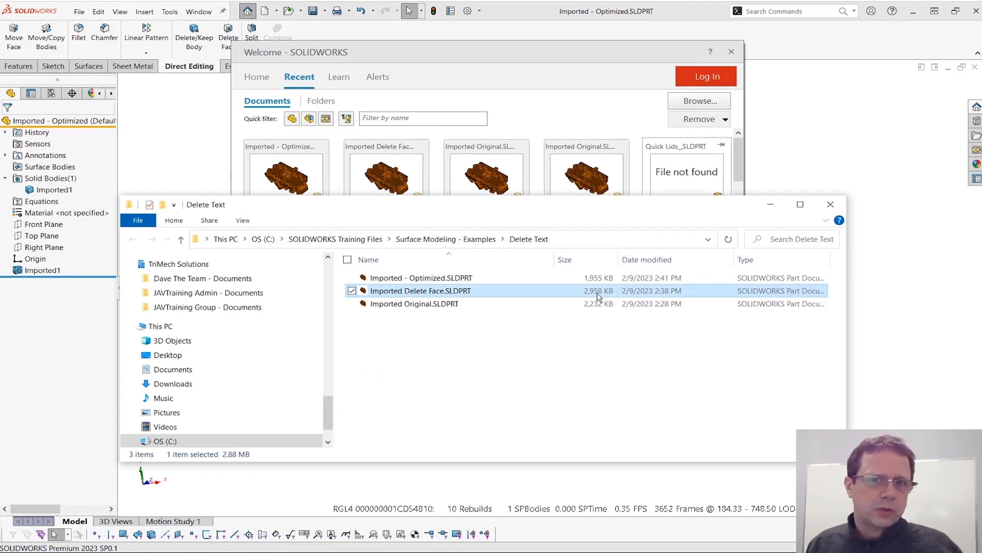
pyautogui.moveTo(605, 297)
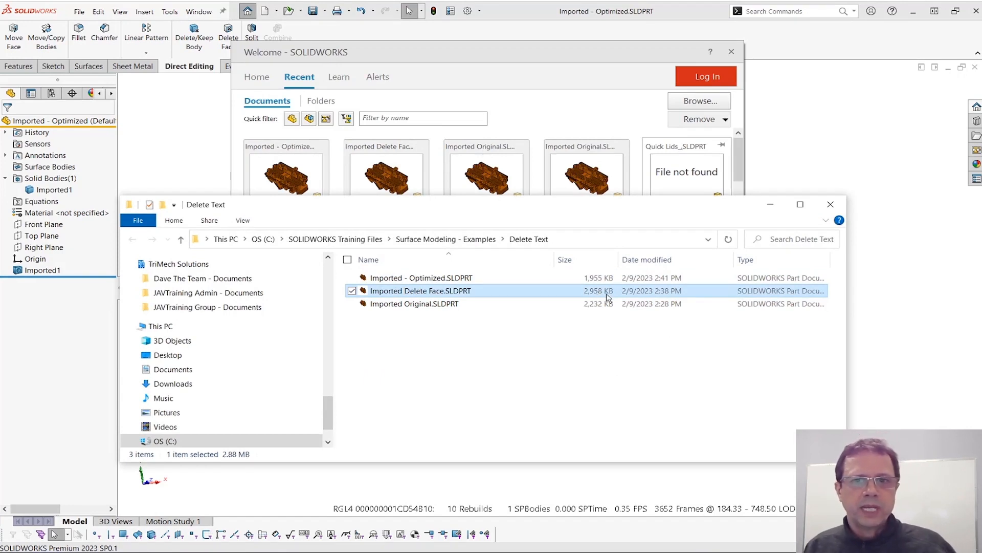
pyautogui.click(421, 277)
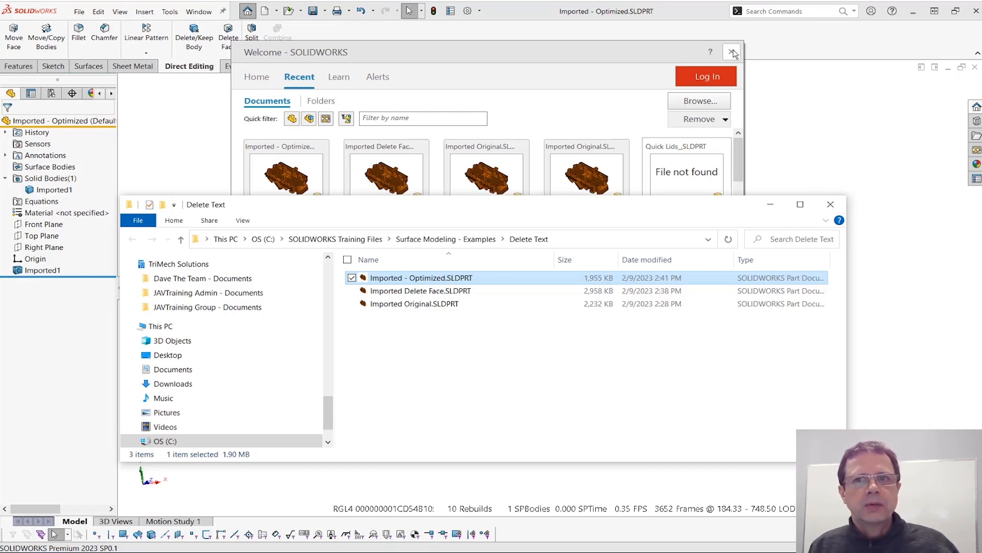
pyautogui.click(732, 52)
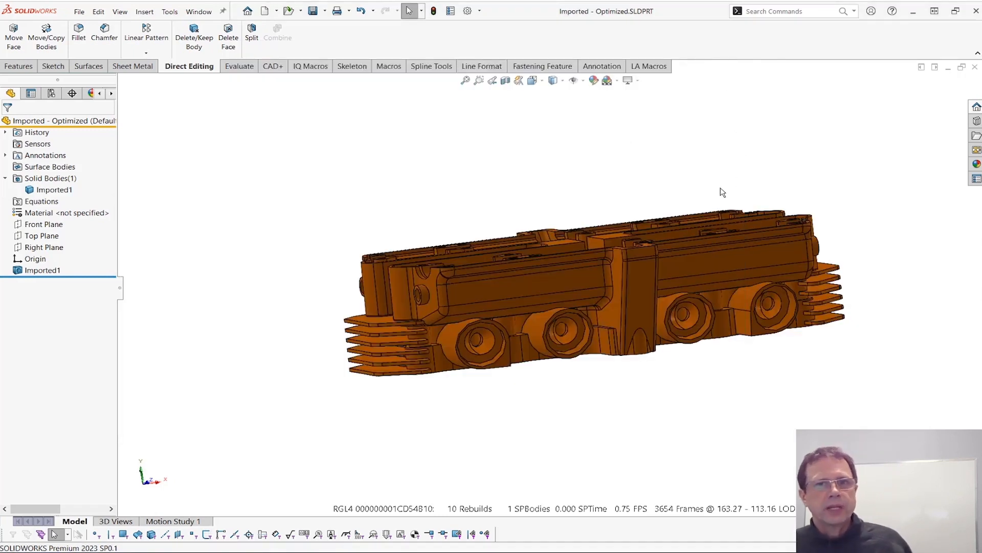